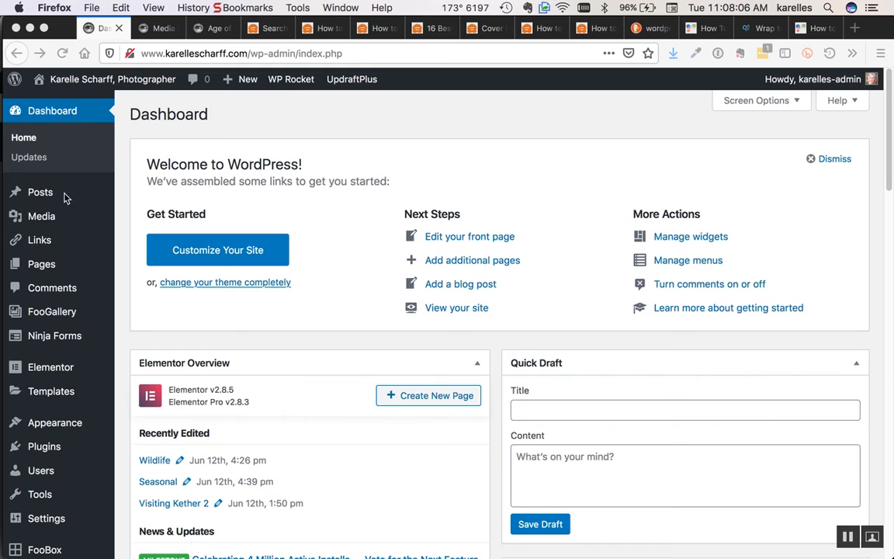
mouse_move(315, 120)
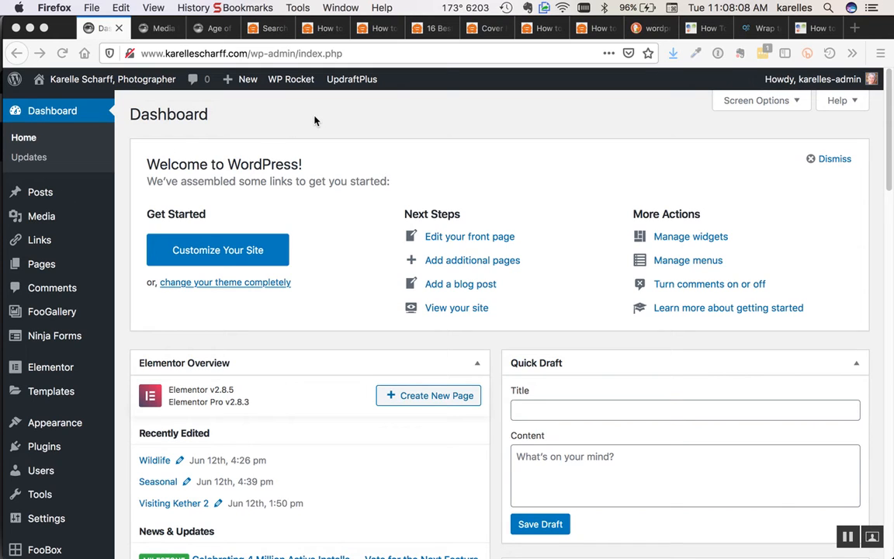
mouse_move(41, 197)
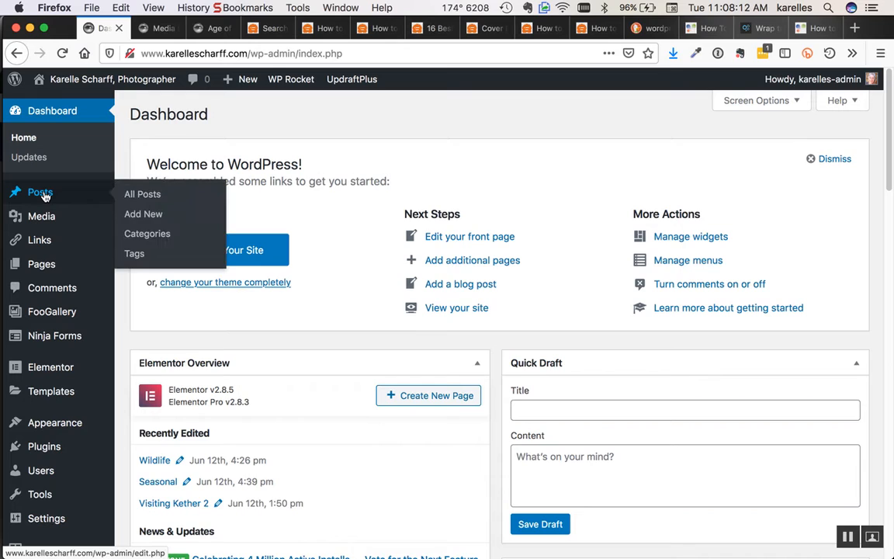
Start a new blog post via Posts > Add New in the admin sidebar.
left_click(143, 213)
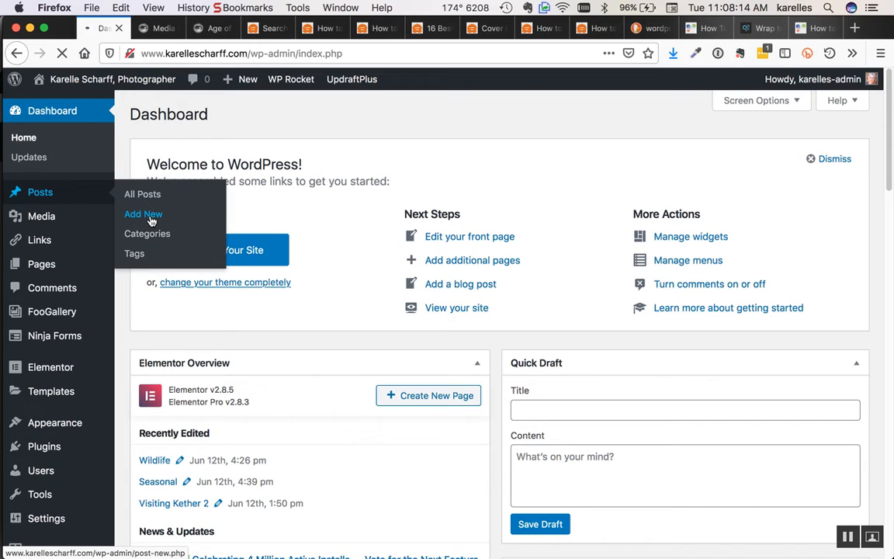
left_click(143, 215)
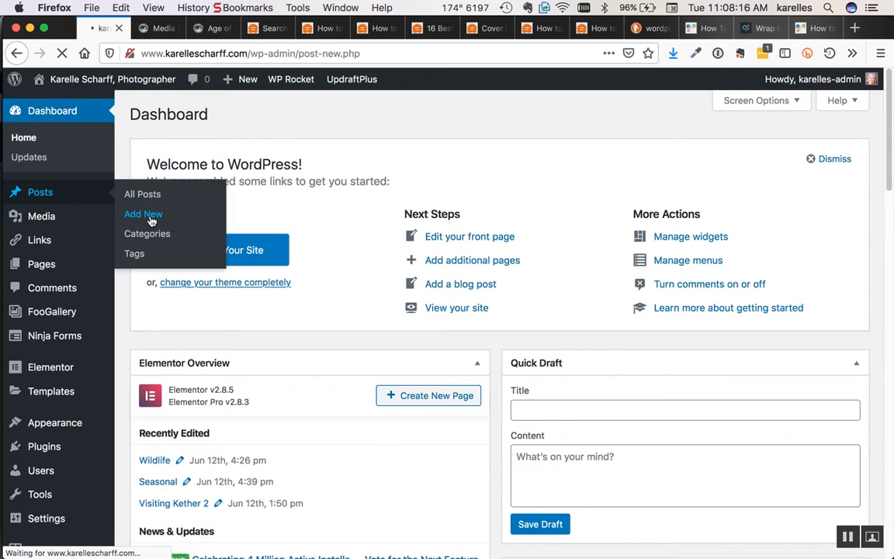
left_click(143, 213)
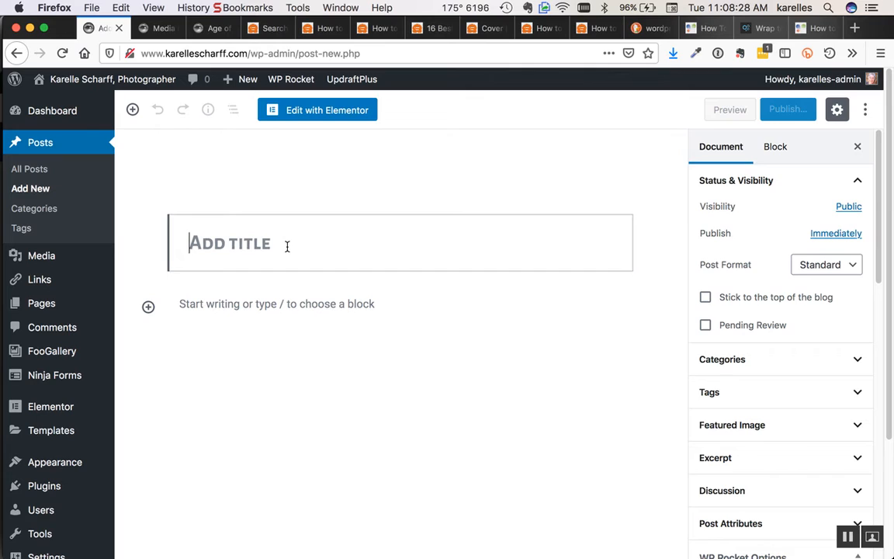
Enter 'The Age of Passwords' as the post title.
type("The Age")
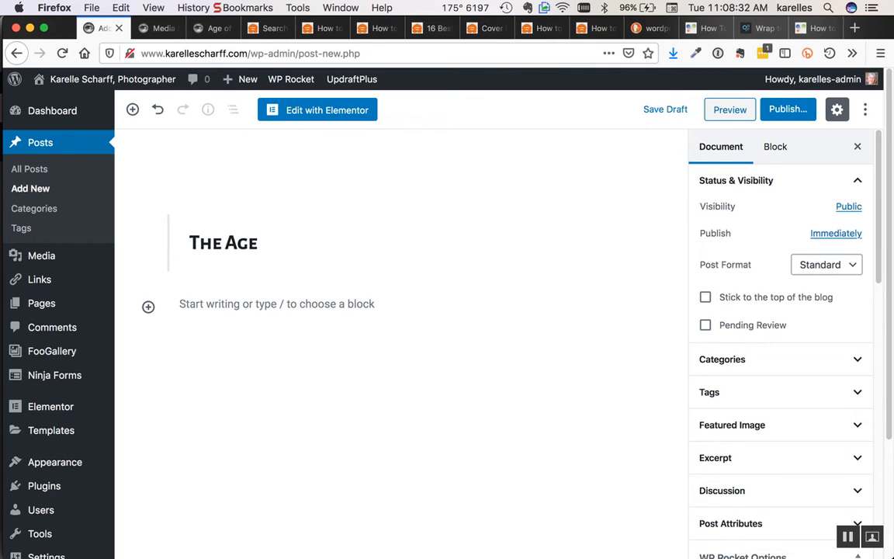
type("of Pa")
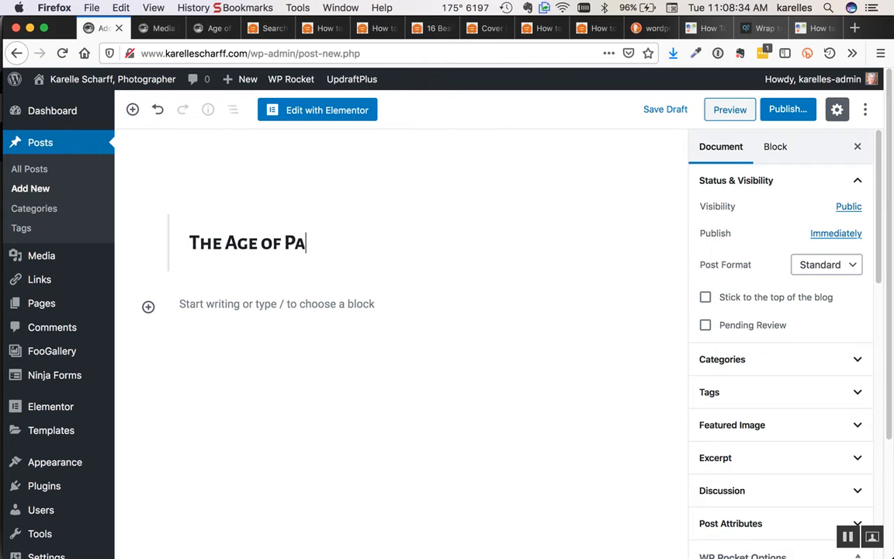
type("sswod")
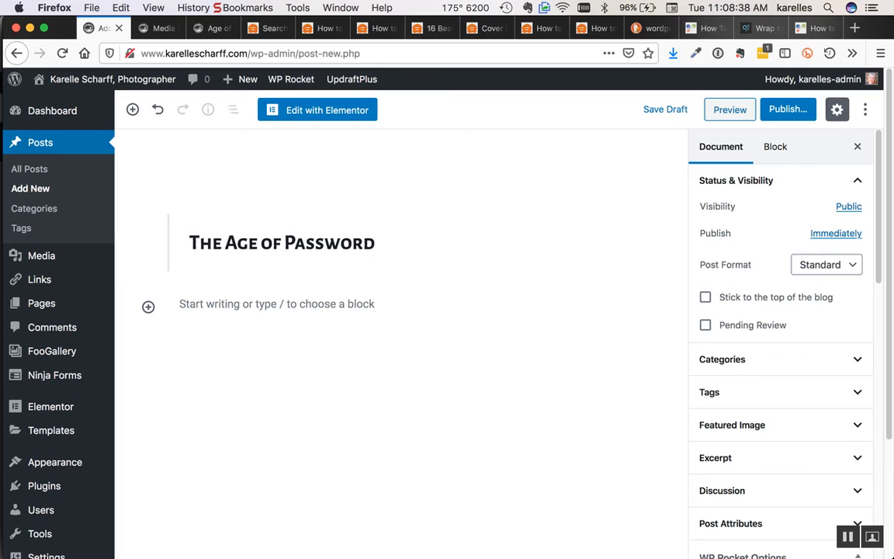
type("s")
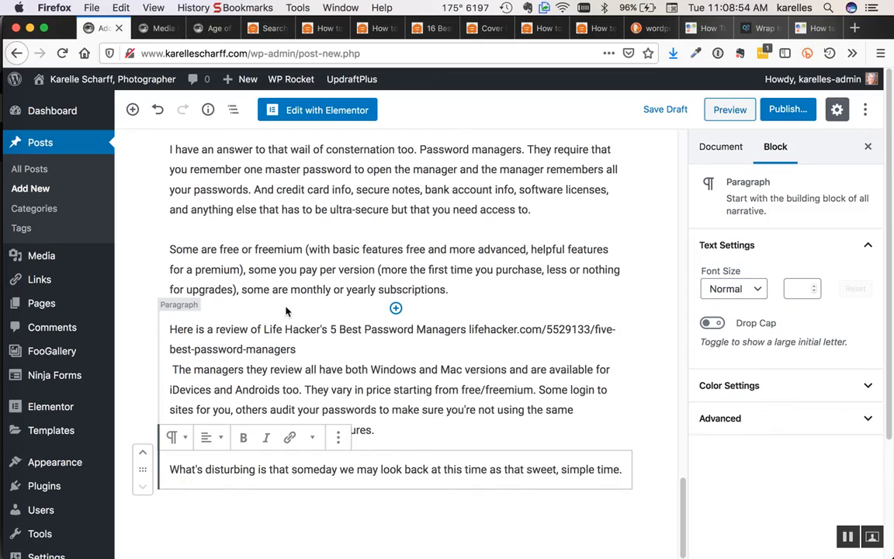
Scroll through the pasted article text to review it below the title.
scroll("down", 3)
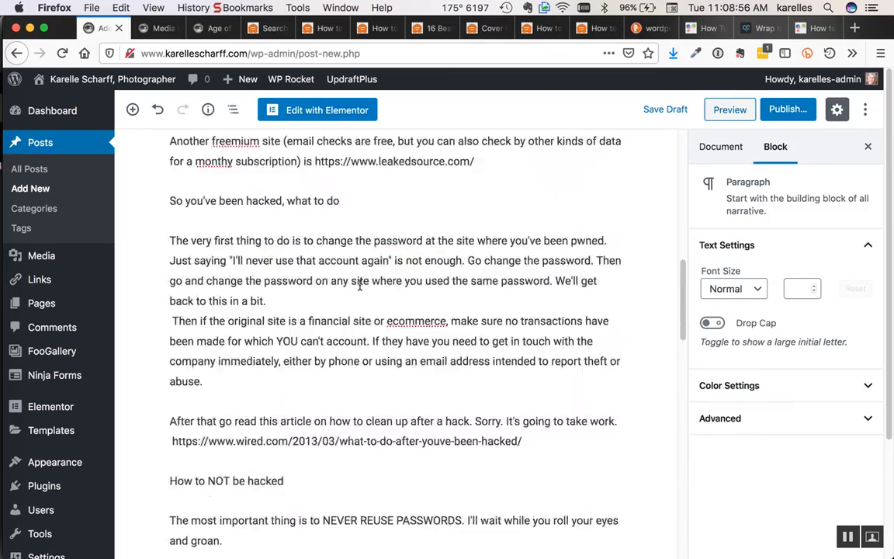
scroll("up", 3)
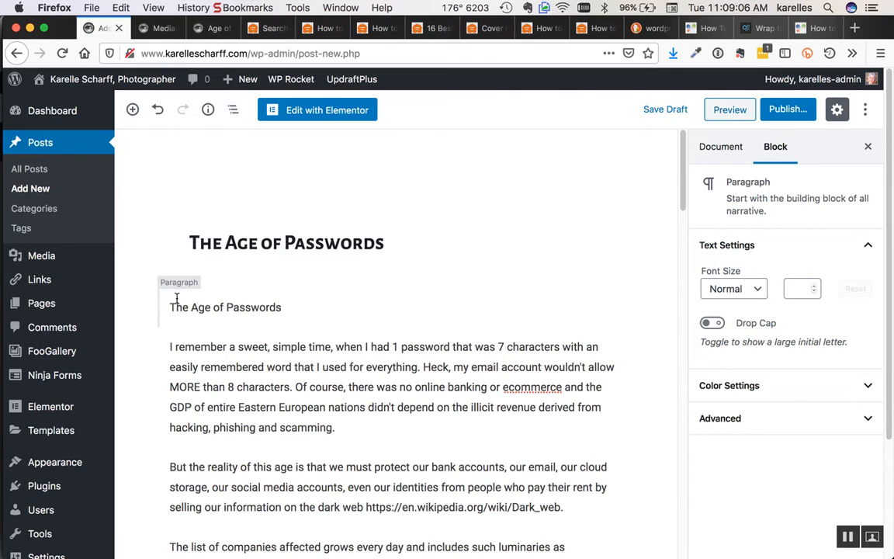
Turn the opening line 'The Age of Passwords' into an H2 heading.
left_click(225, 307)
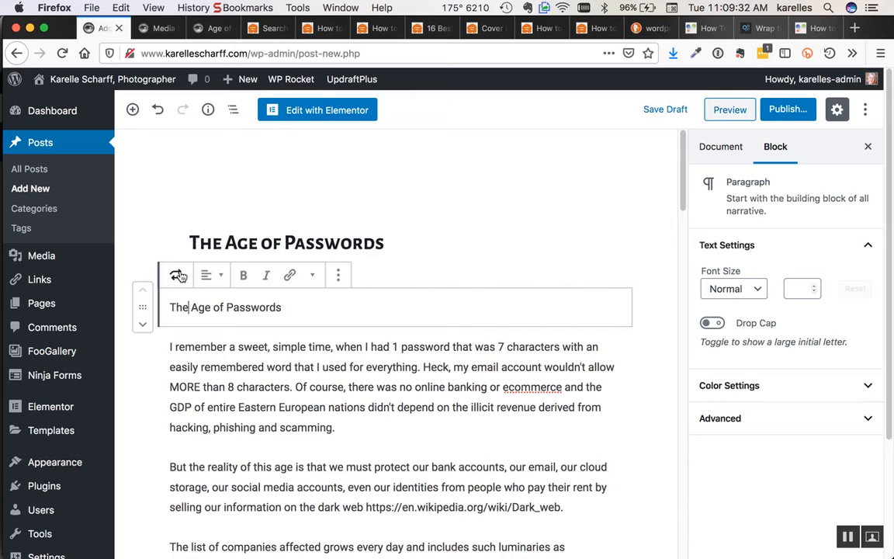
left_click(176, 275)
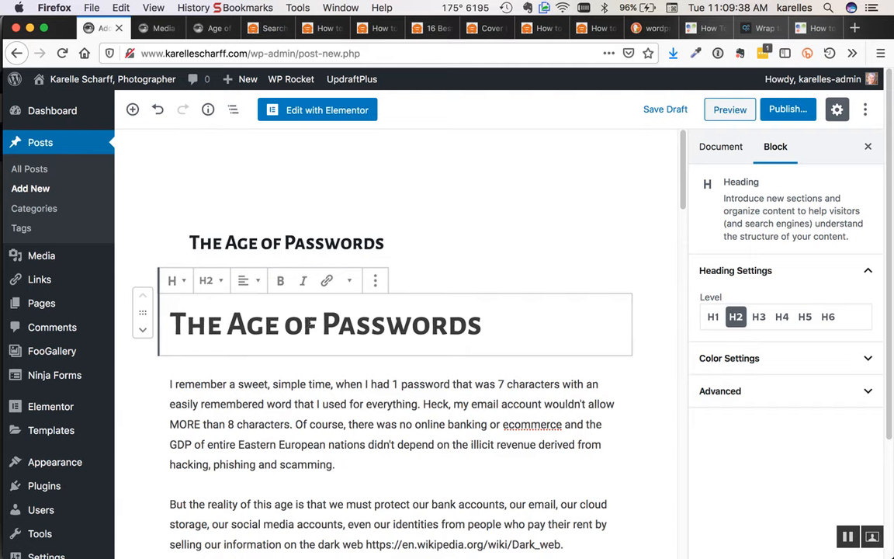
left_click(207, 280)
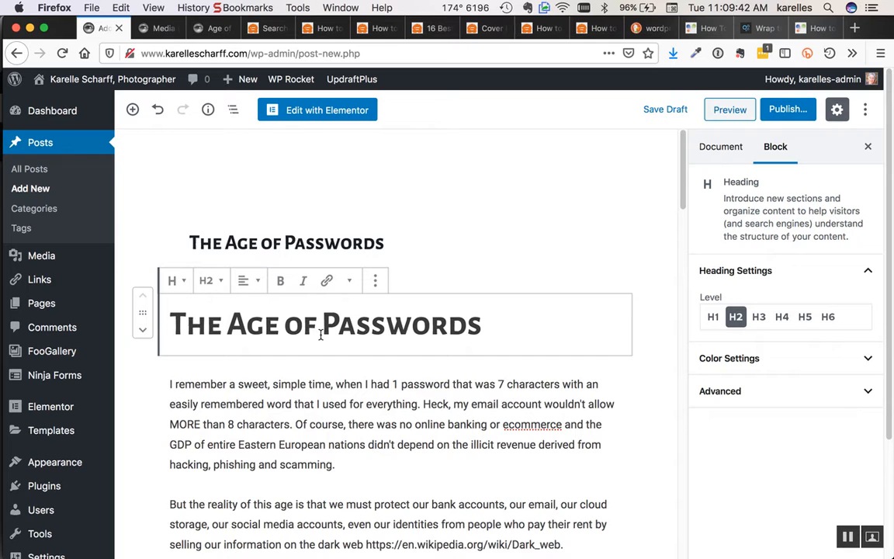
scroll("down", 3)
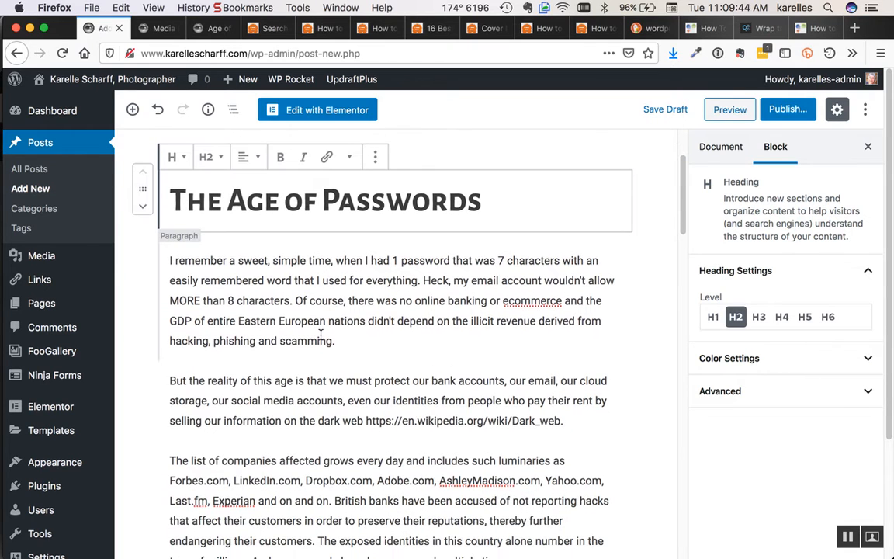
scroll("down", 3)
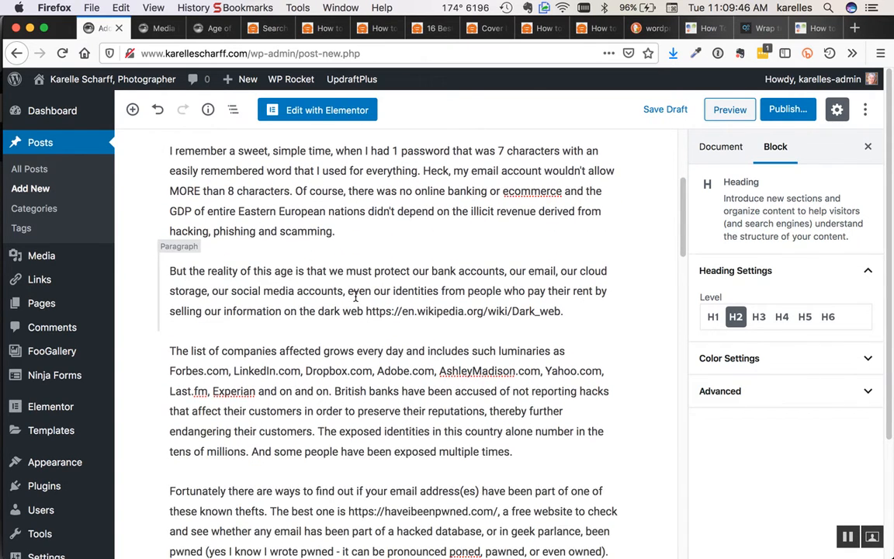
scroll("down", 3)
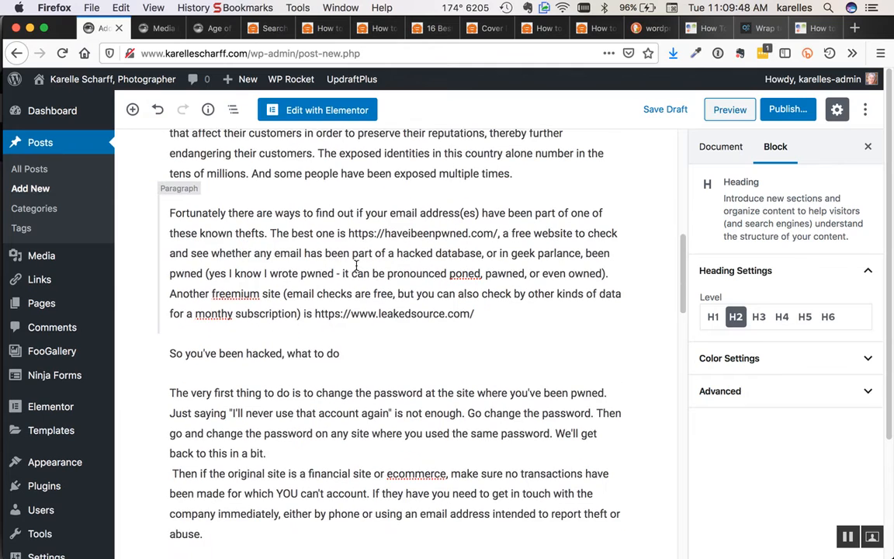
scroll("up", 3)
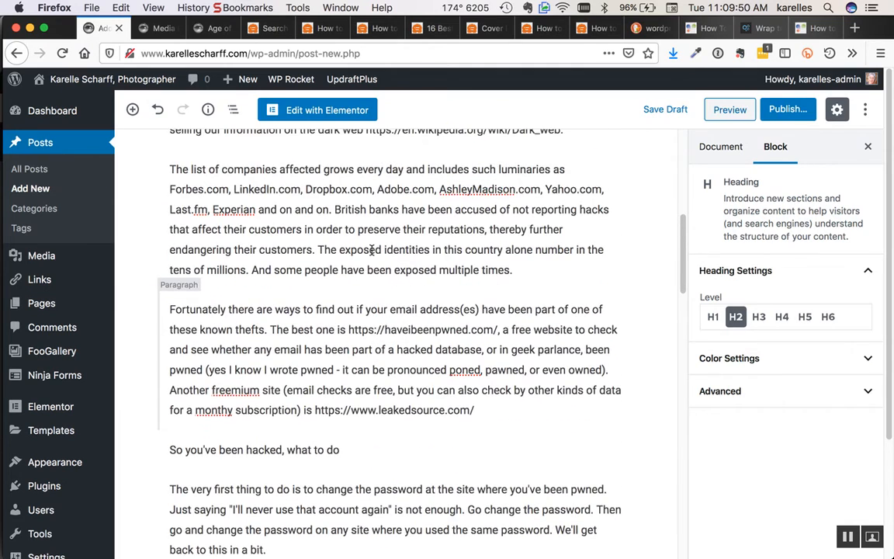
scroll("down", 3)
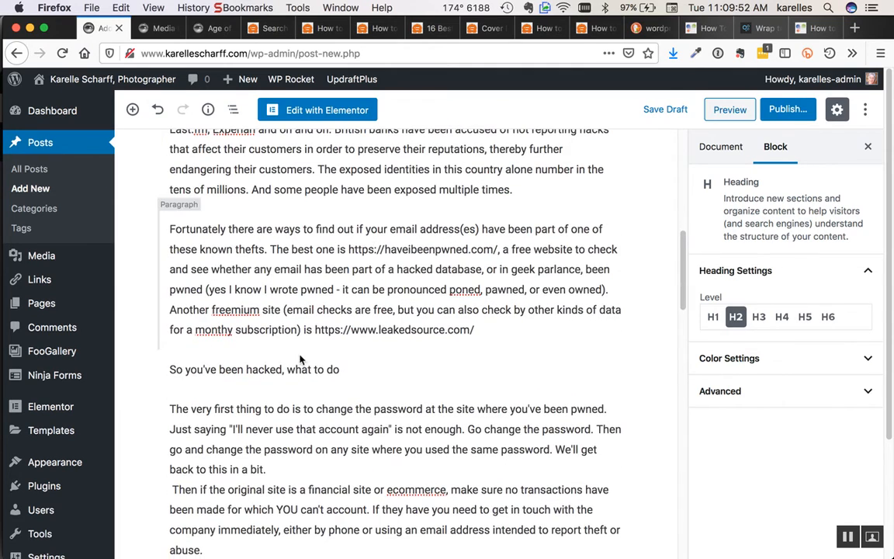
Select the line 'So you've been hacked, what to do' to make it a heading.
left_click(253, 369)
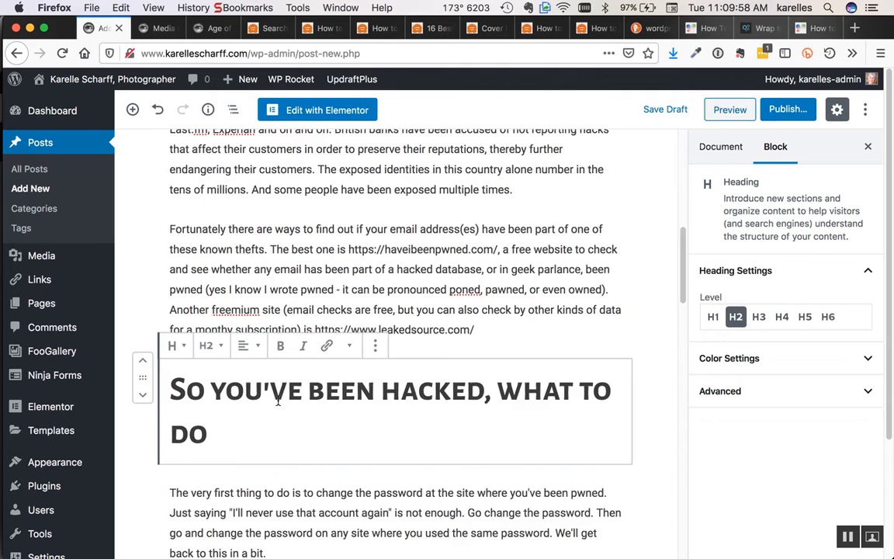
scroll("down", 3)
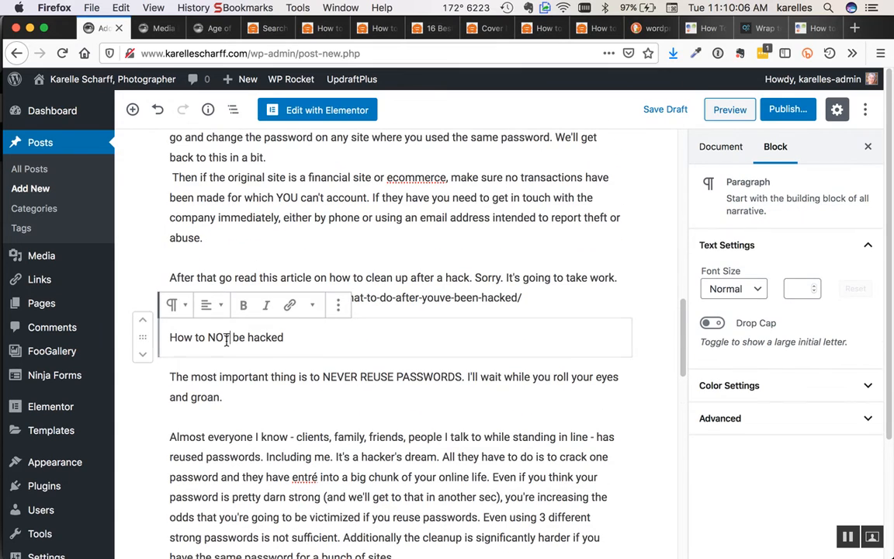
Turn 'How to NOT be hacked' into a third-level heading.
left_click(176, 304)
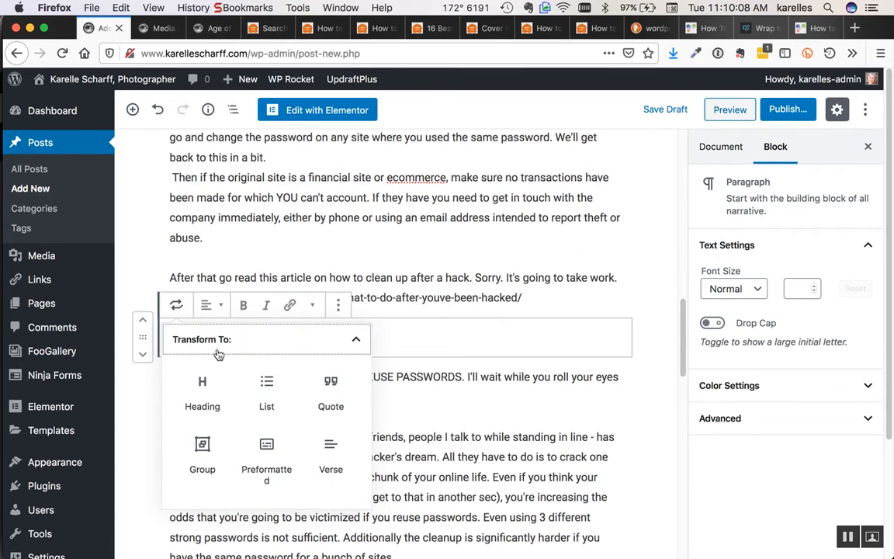
left_click(202, 392)
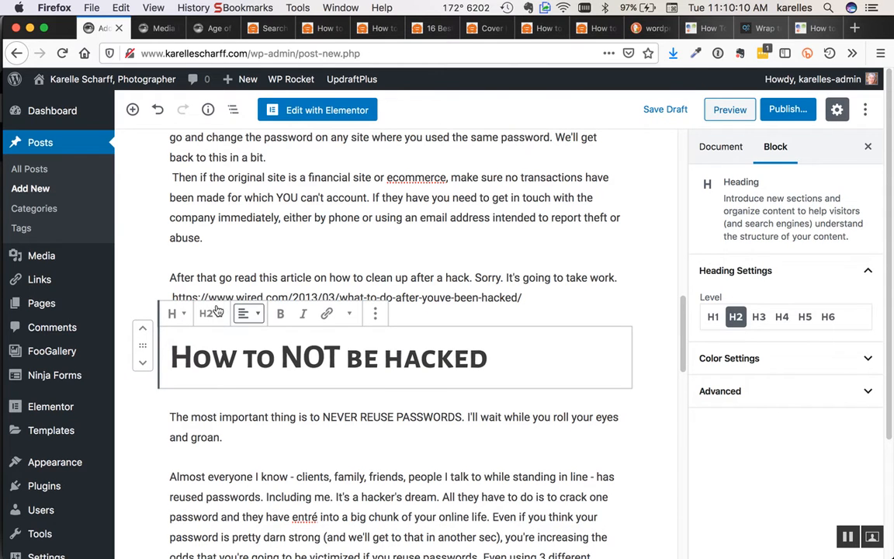
left_click(205, 313)
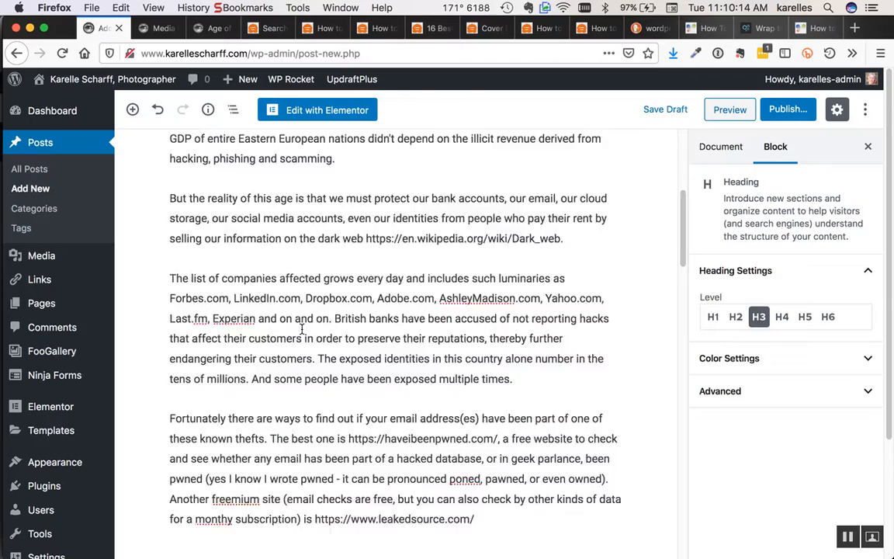
scroll("up", 3)
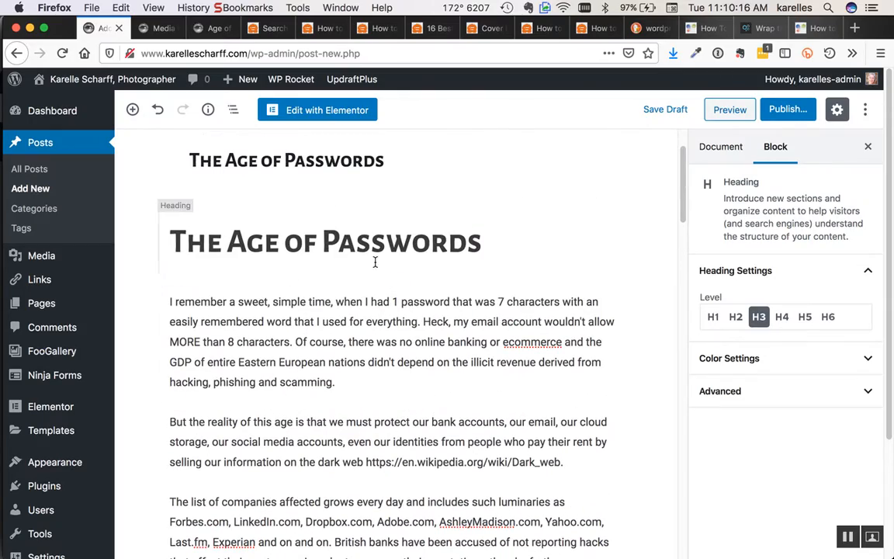
scroll("down", 3)
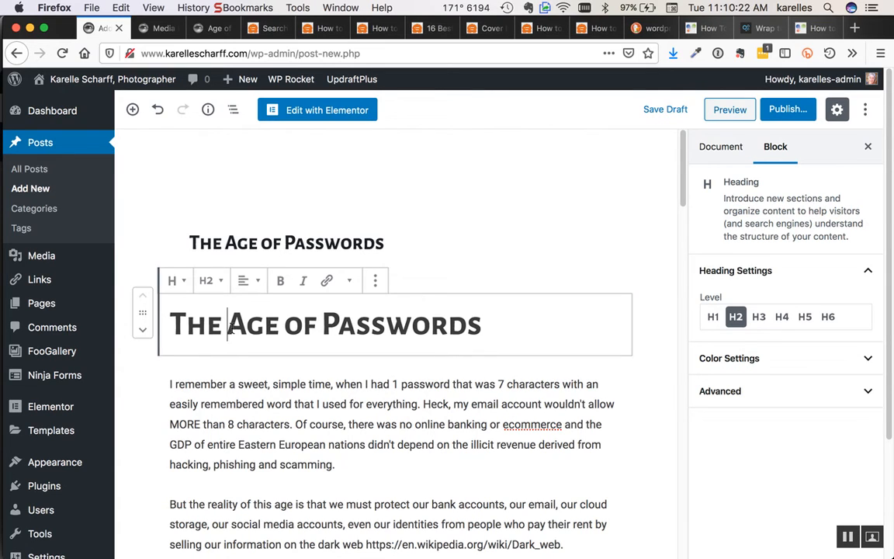
Begin inserting 'N' before 'Age' in the main heading and scroll down the post.
type("N")
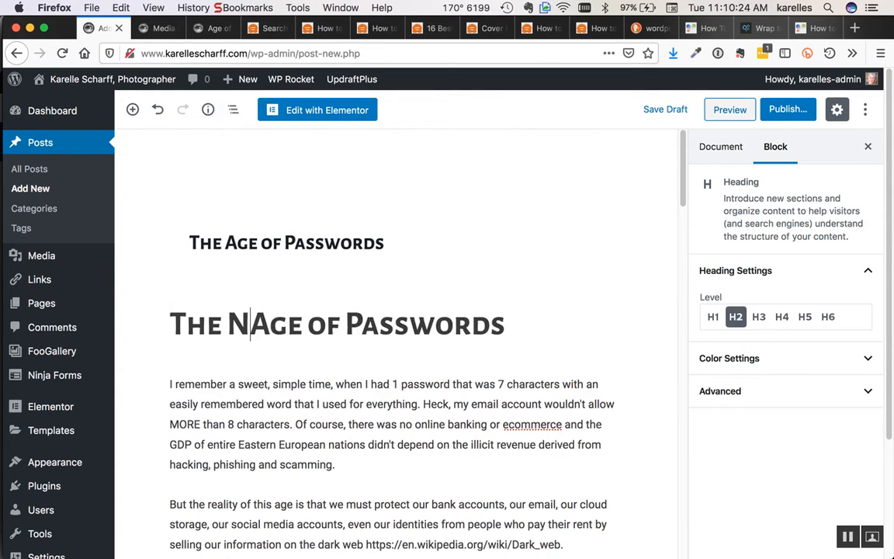
scroll("down", 3)
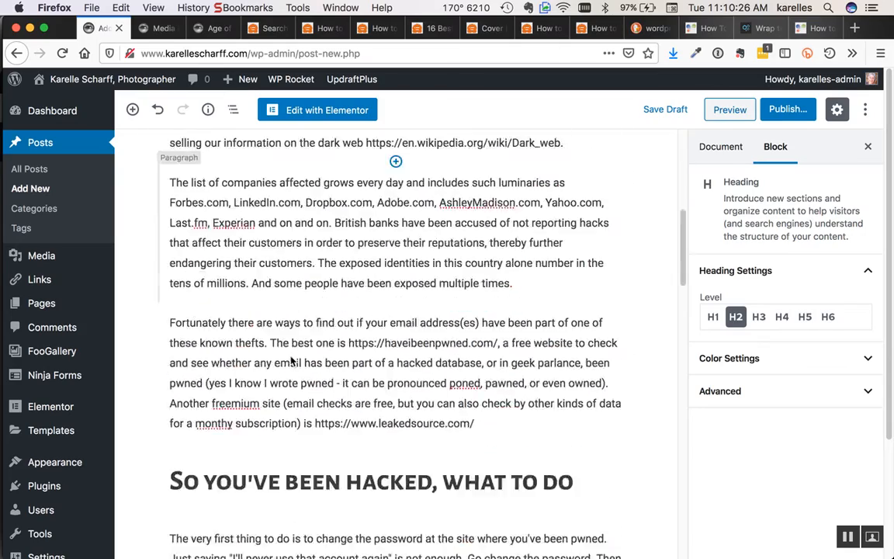
scroll("down", 3)
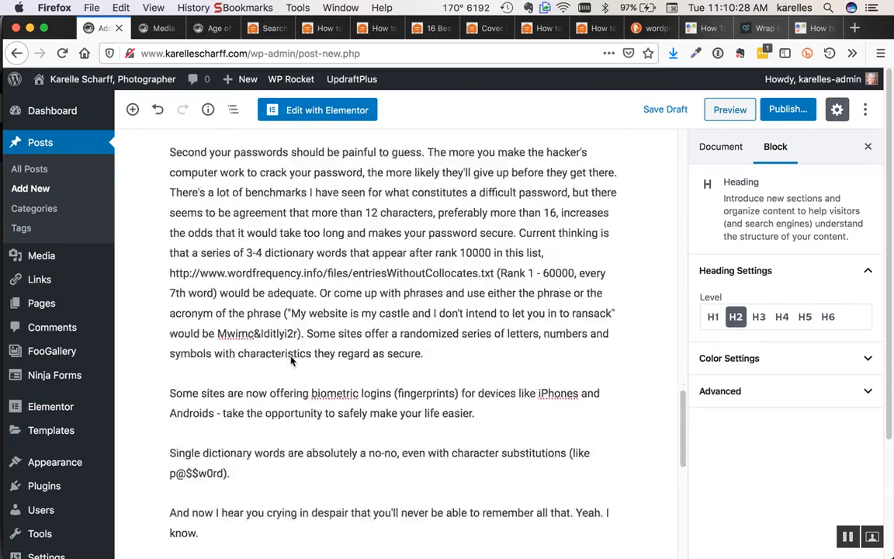
scroll("down", 3)
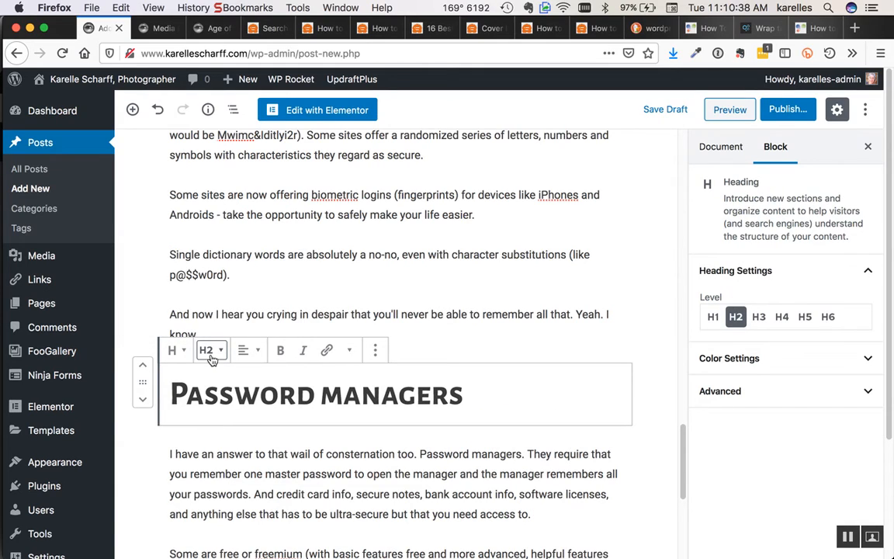
Finish the main heading as 'The New Age of Passwords' and check the Password managers heading.
scroll("up", 3)
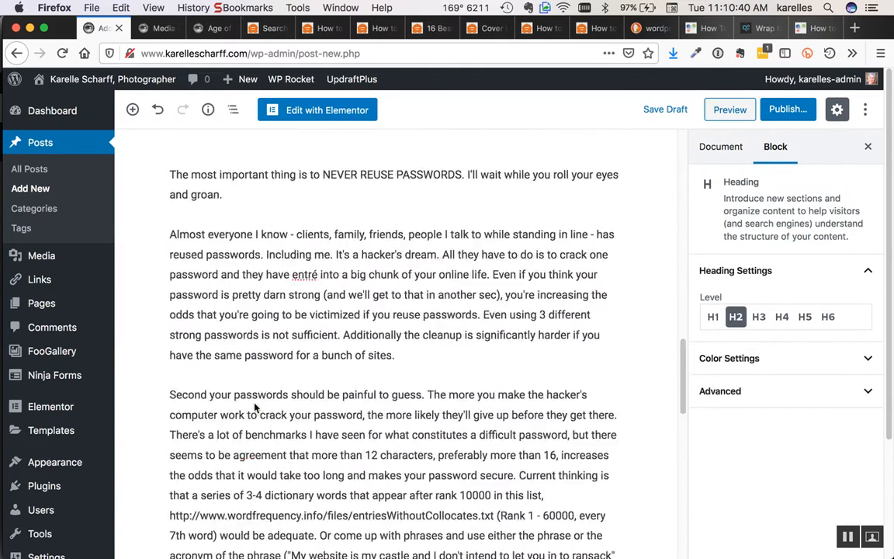
scroll("up", 3)
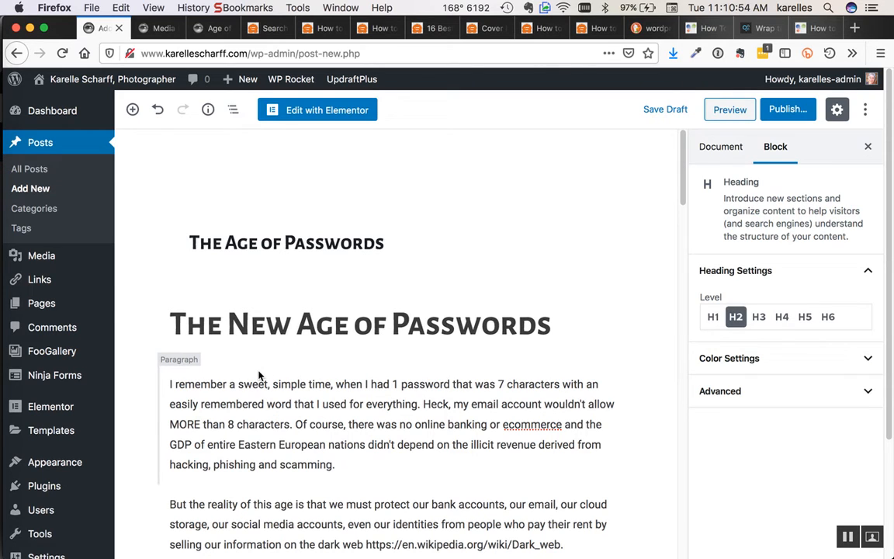
scroll("down", 3)
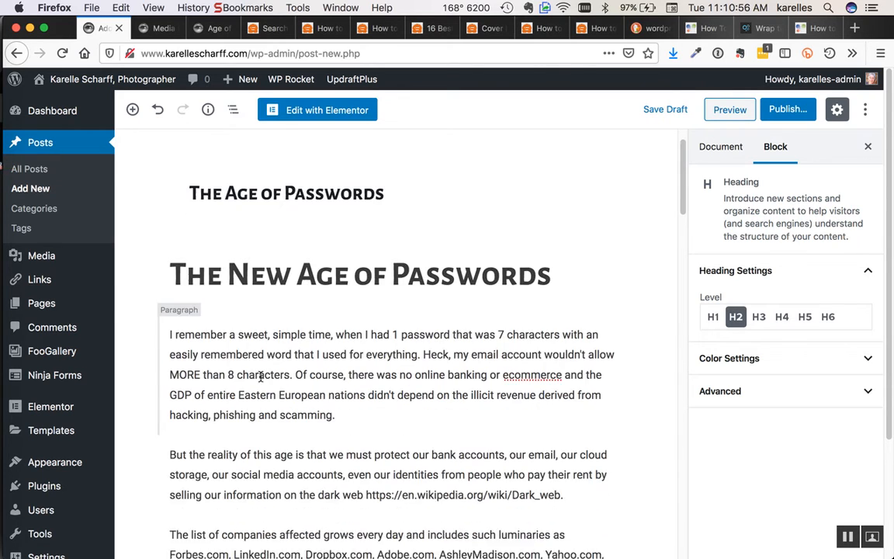
scroll("up", 3)
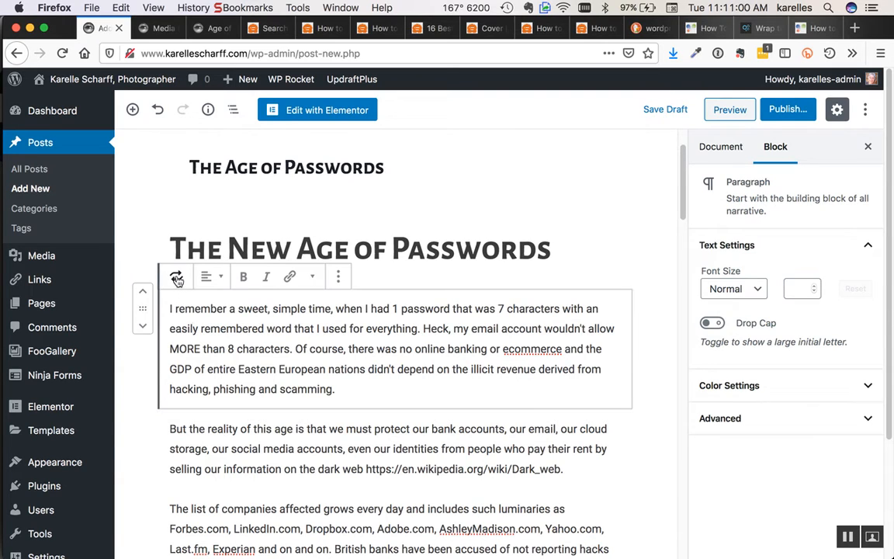
Insert an empty block before the first paragraph and list the block types for it.
left_click(177, 276)
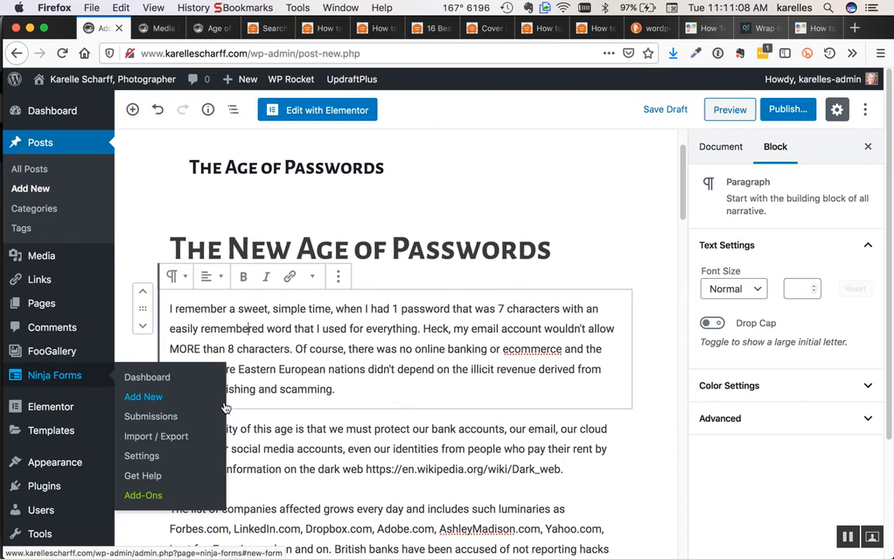
left_click(338, 276)
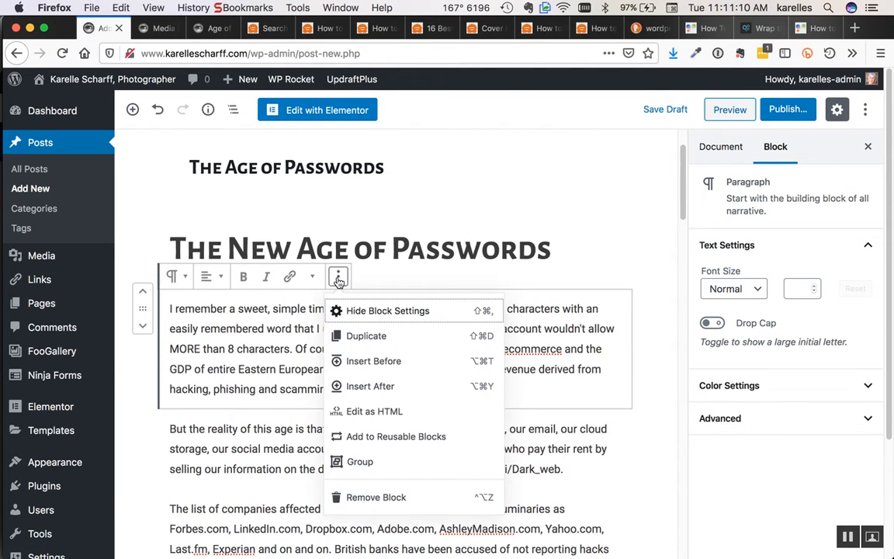
mouse_move(373, 360)
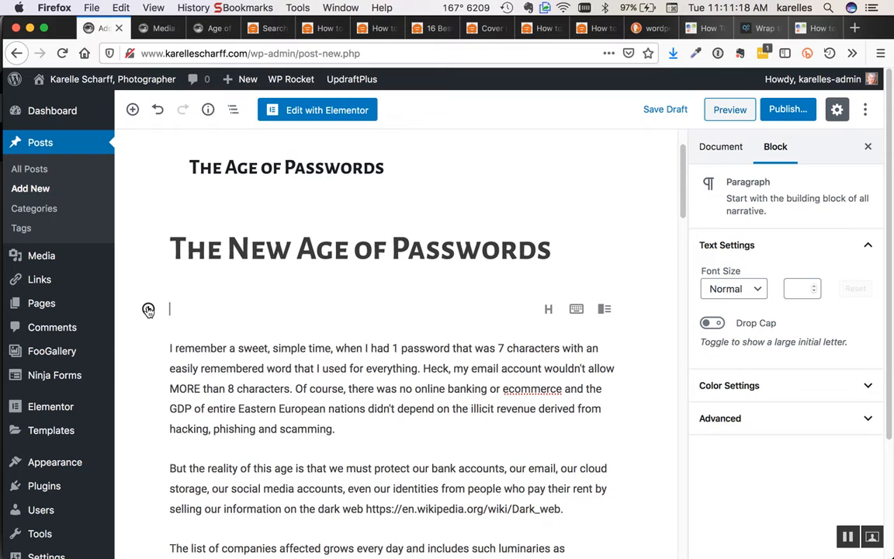
left_click(148, 309)
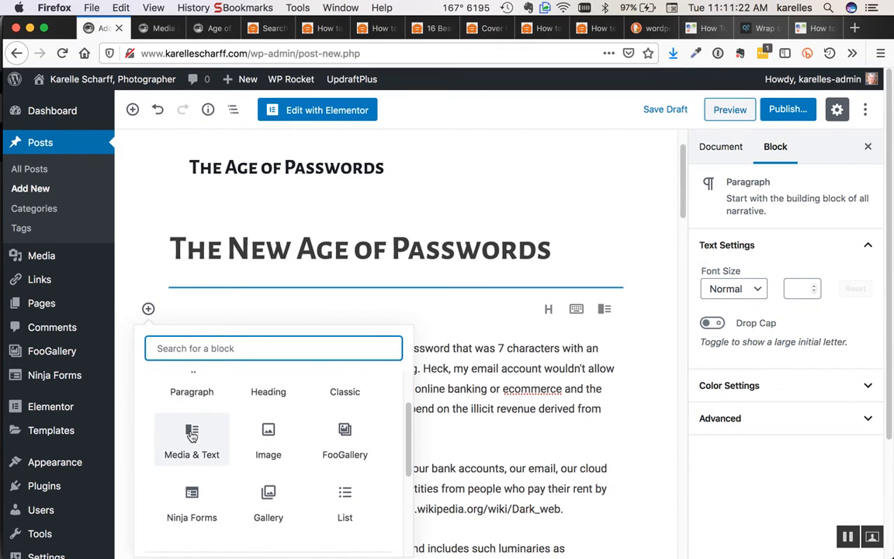
Add a Media & Text block and upload the guitar .jpg photo from the Desktop.
left_click(192, 439)
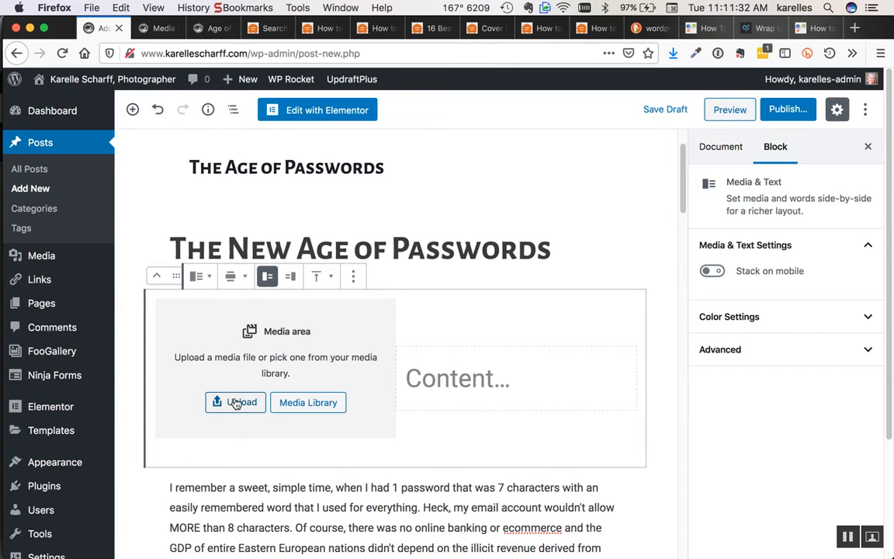
left_click(235, 402)
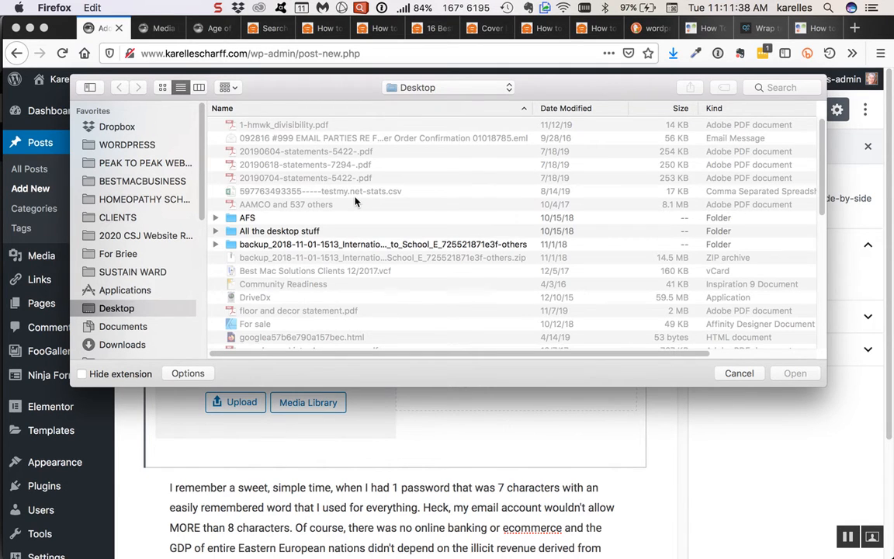
scroll("down", 3)
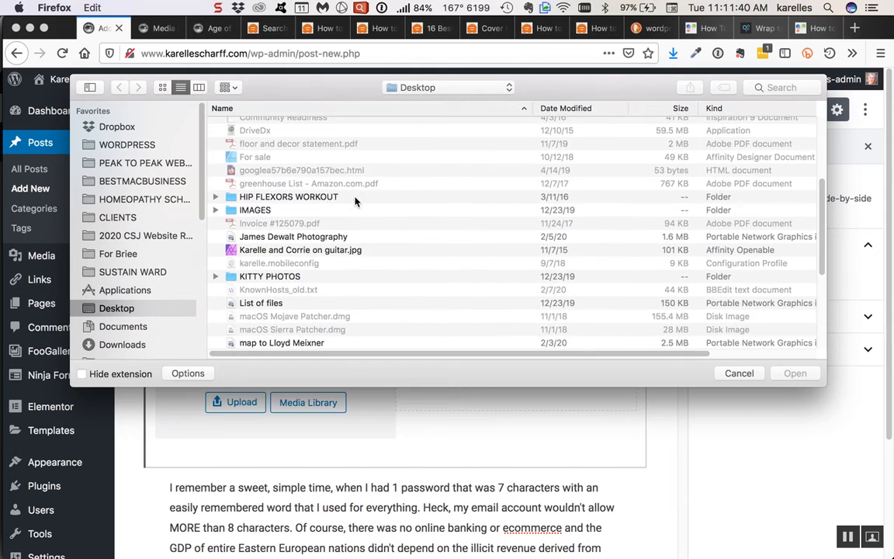
left_click(301, 227)
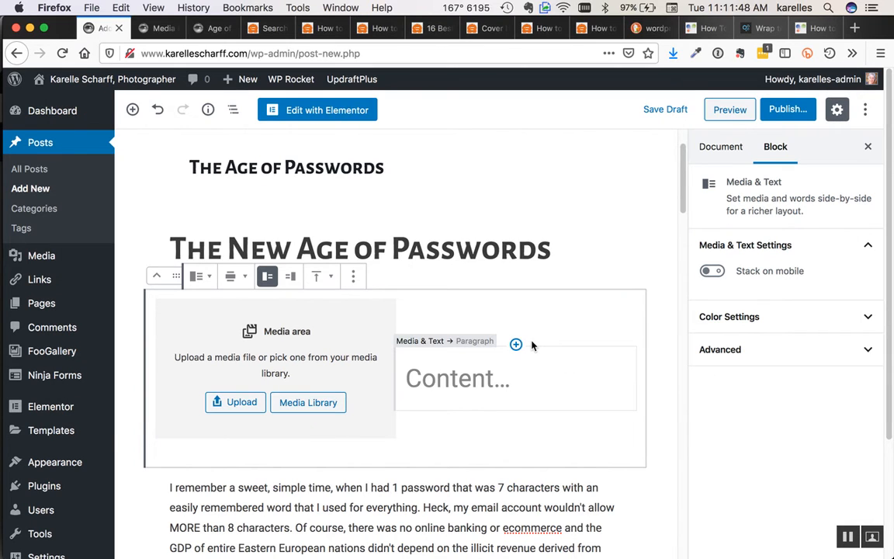
mouse_move(402, 333)
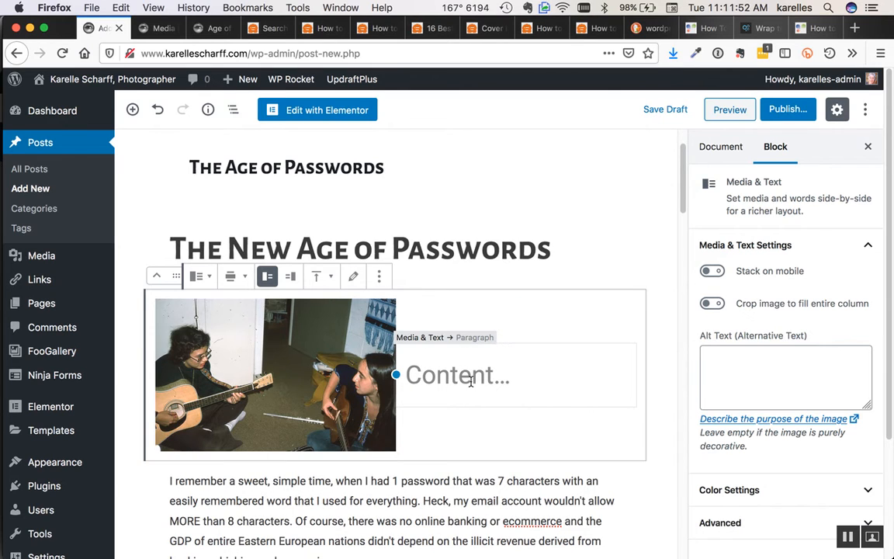
Paste the opening paragraph beside the guitar photo and set its font size to Normal.
left_click(458, 375)
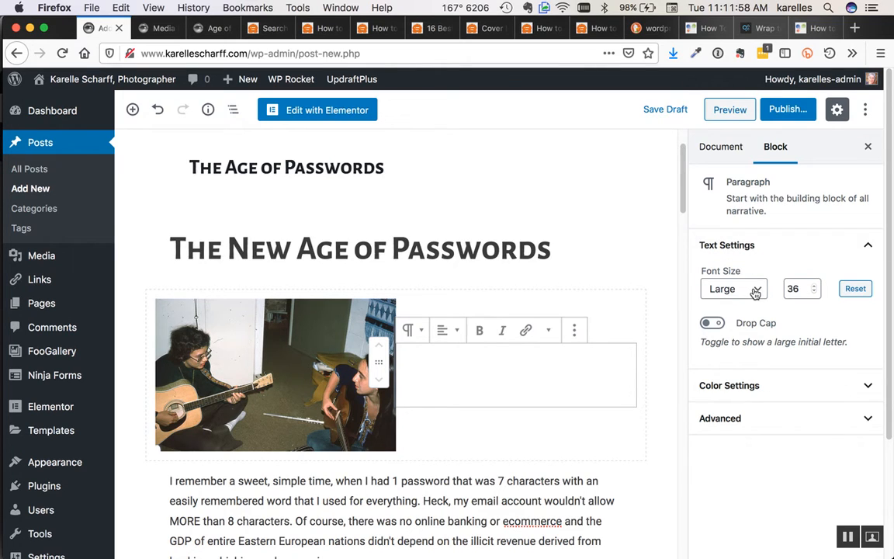
left_click(517, 375)
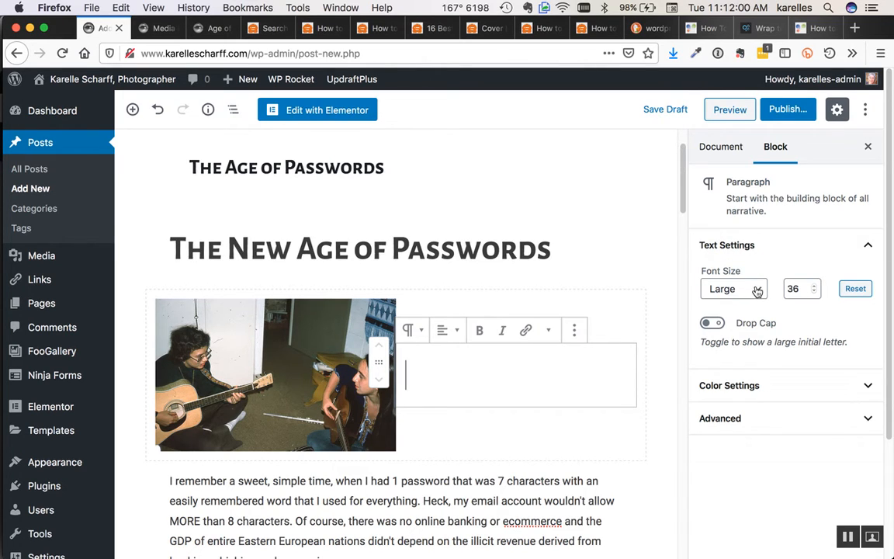
left_click(734, 288)
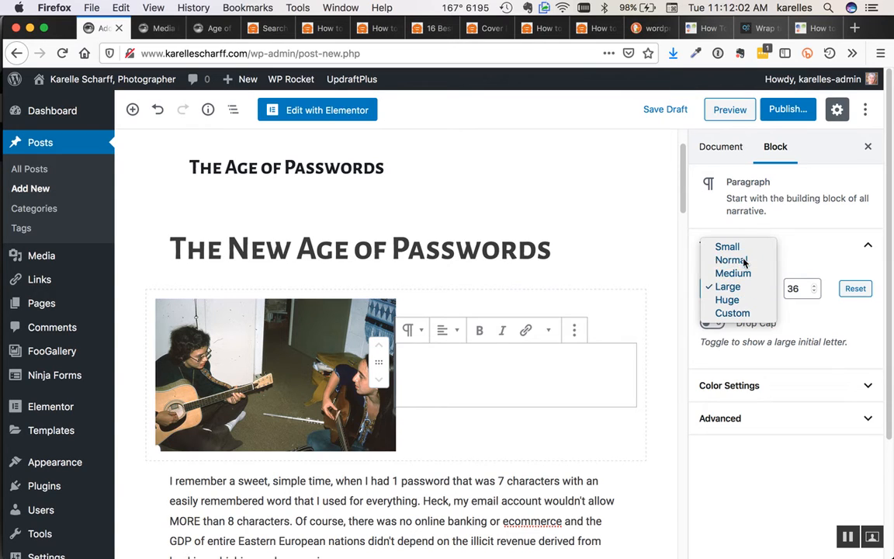
left_click(731, 259)
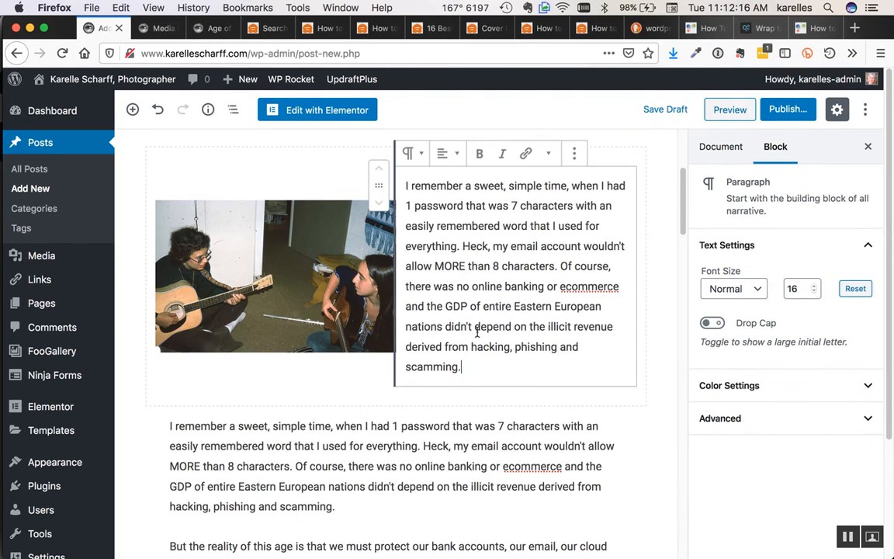
scroll("up", 3)
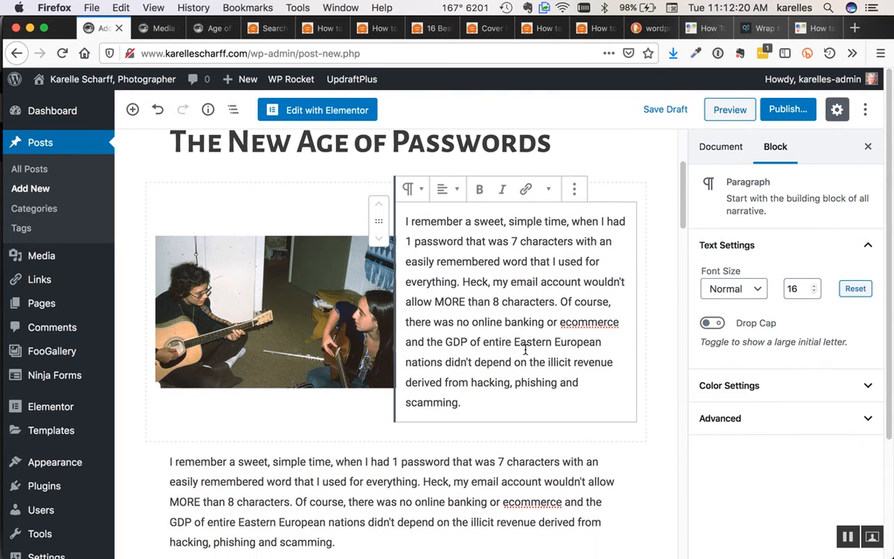
scroll("down", 3)
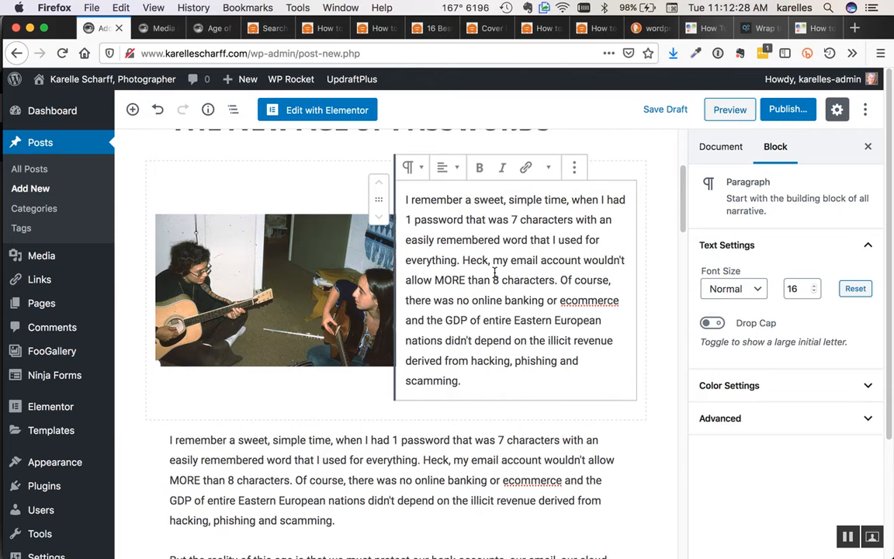
scroll("up", 3)
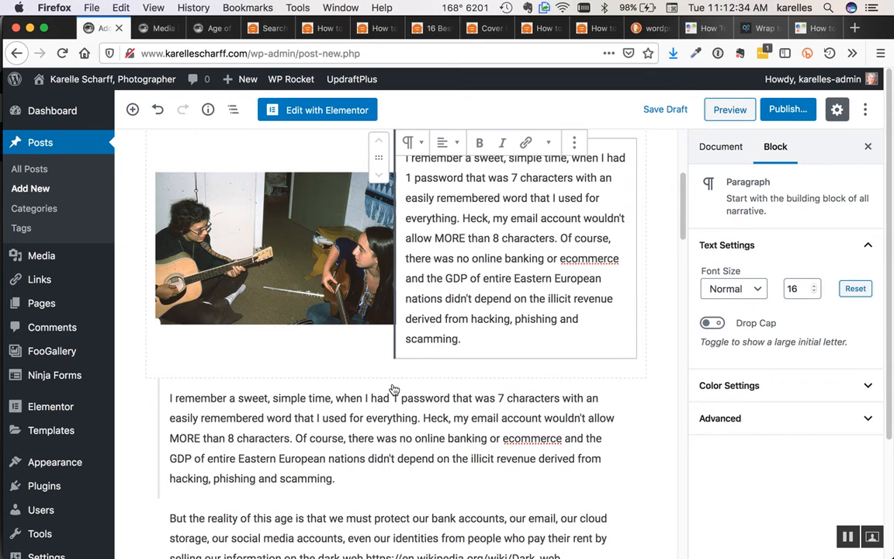
mouse_move(396, 378)
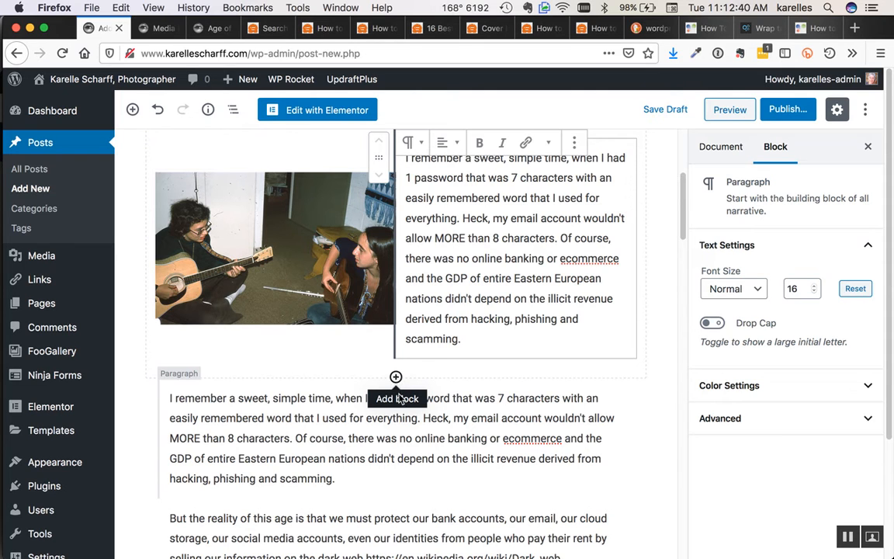
Insert an empty block before the affected-companies paragraph and list the block types.
scroll("down", 3)
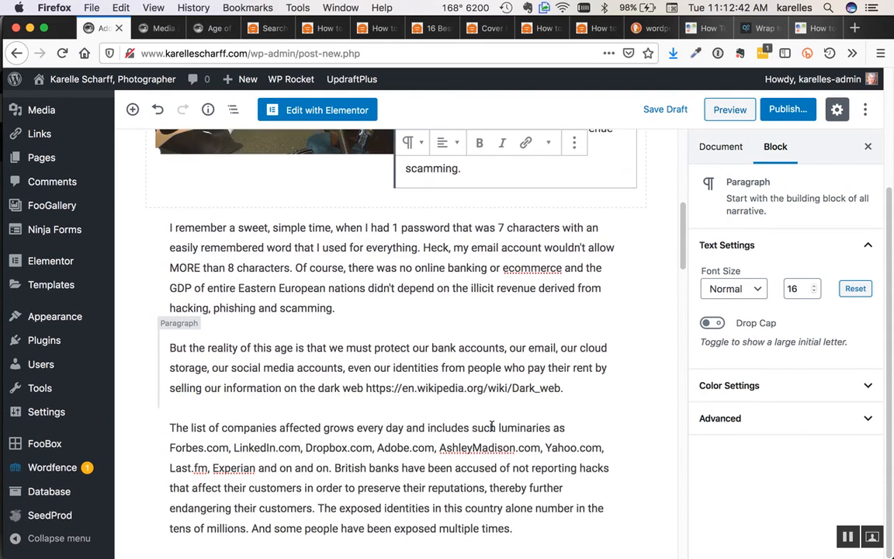
scroll("down", 3)
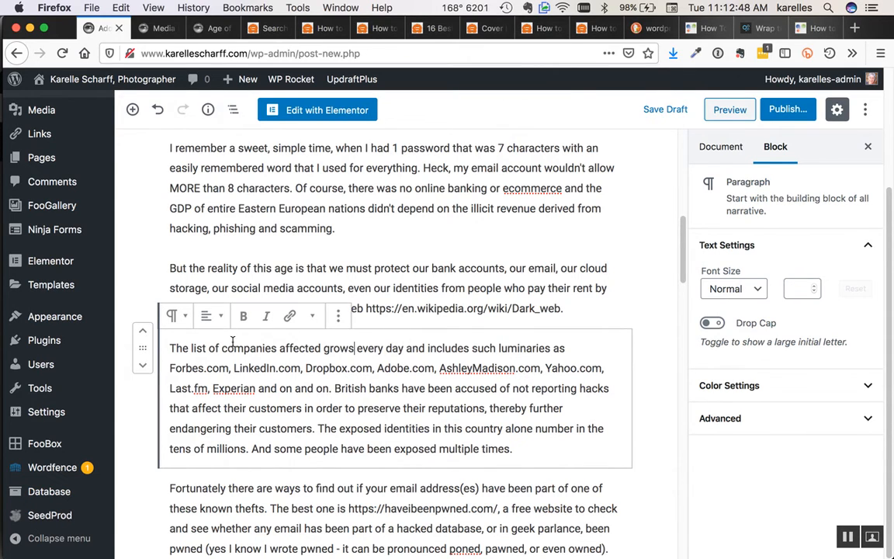
left_click(338, 316)
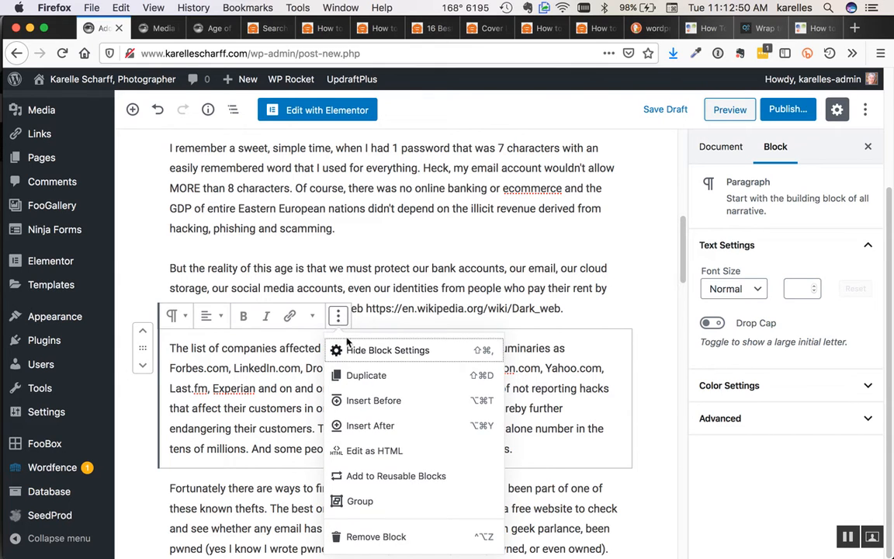
mouse_move(374, 400)
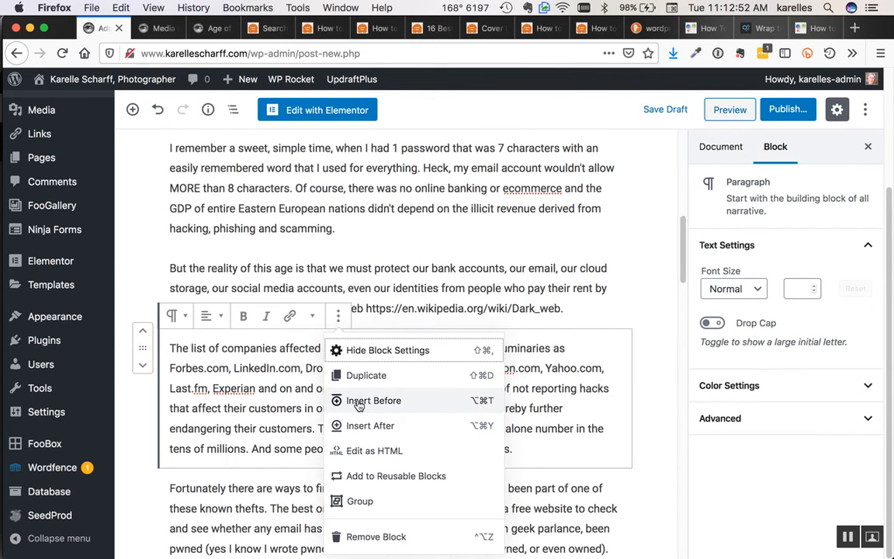
left_click(373, 400)
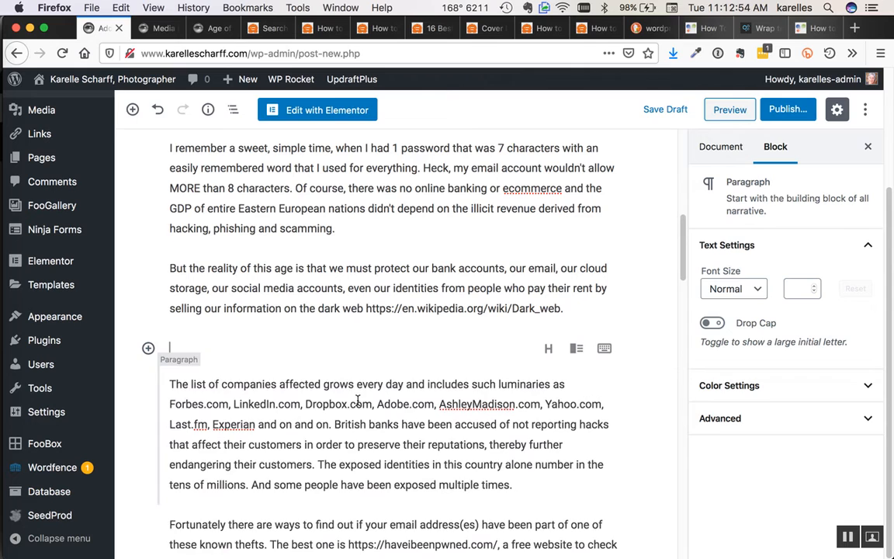
left_click(147, 348)
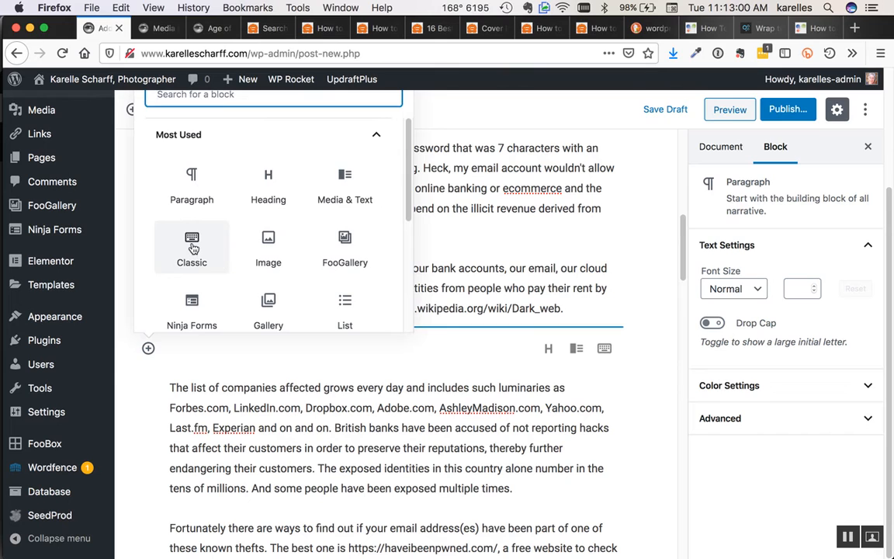
Convert the affected-companies paragraph into a Classic editor block from Most Used blocks.
left_click(192, 246)
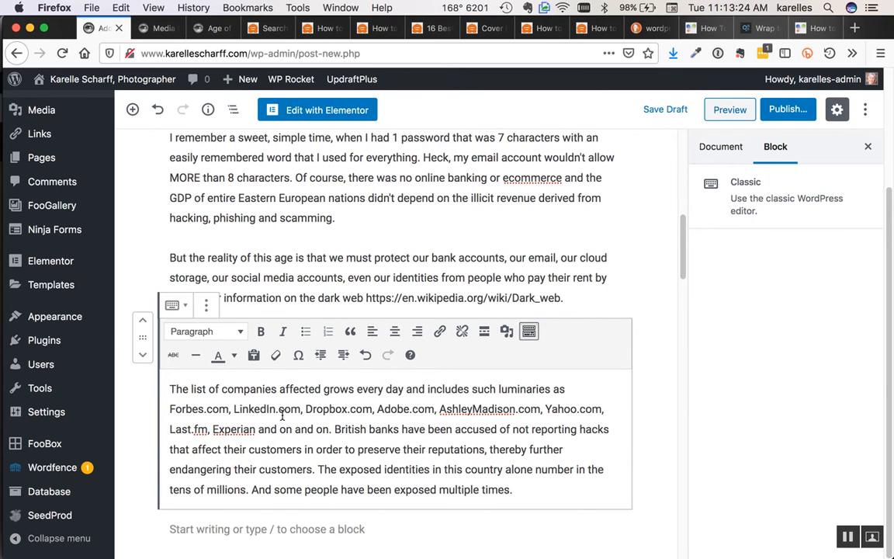
mouse_move(485, 332)
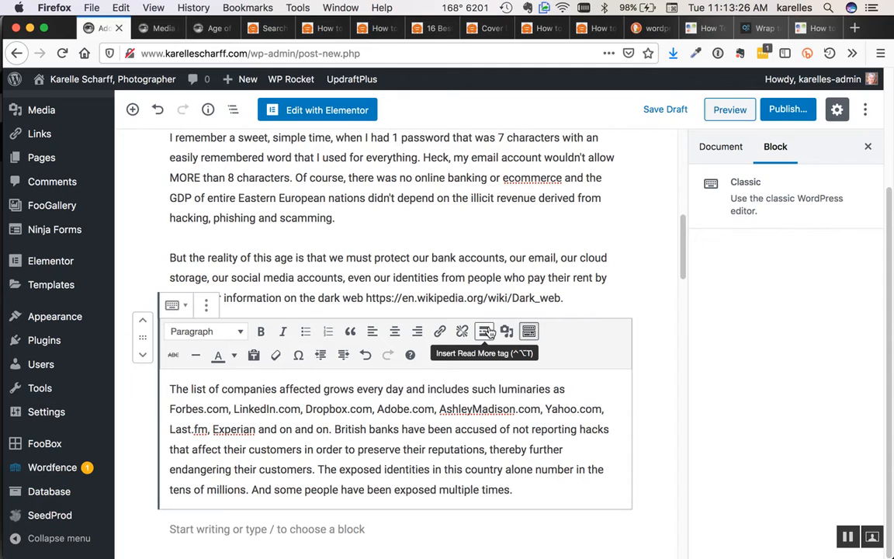
mouse_move(506, 331)
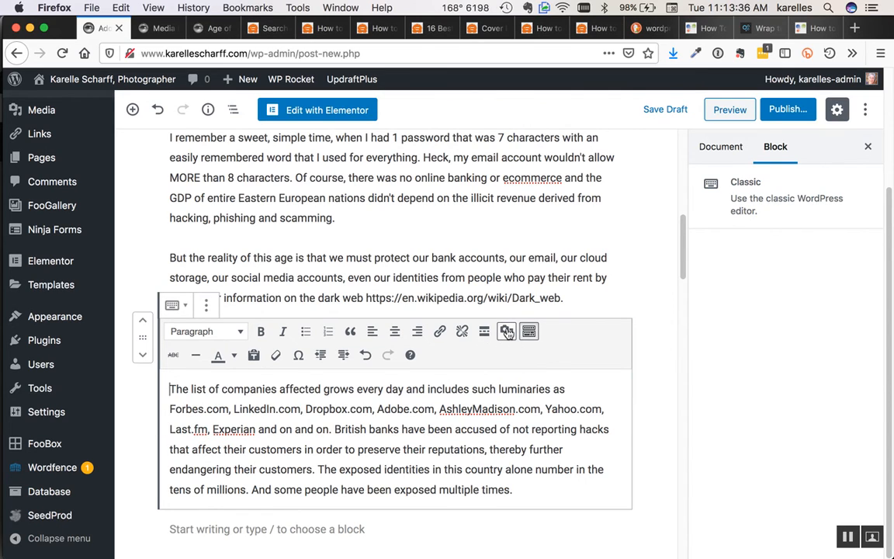
In Add Media, select the guitar photo from the Media Library after a look at Upload Files.
left_click(529, 332)
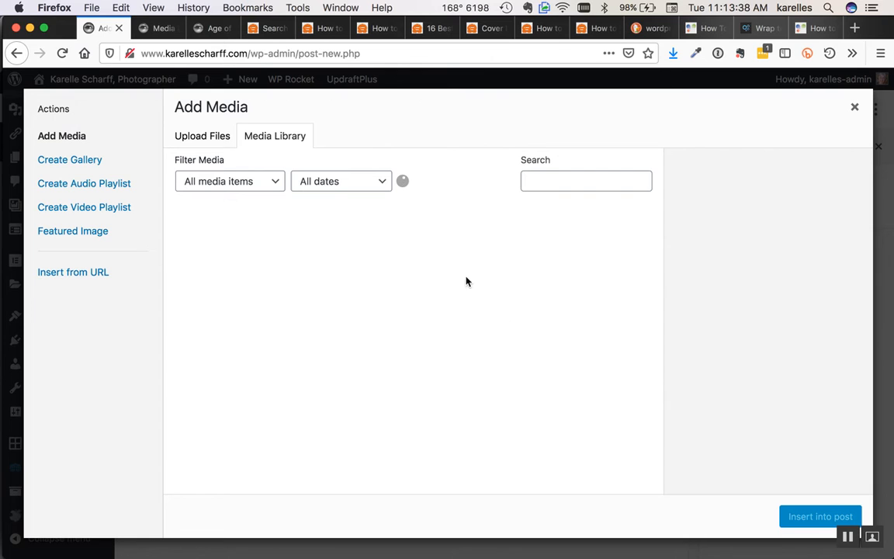
left_click(216, 247)
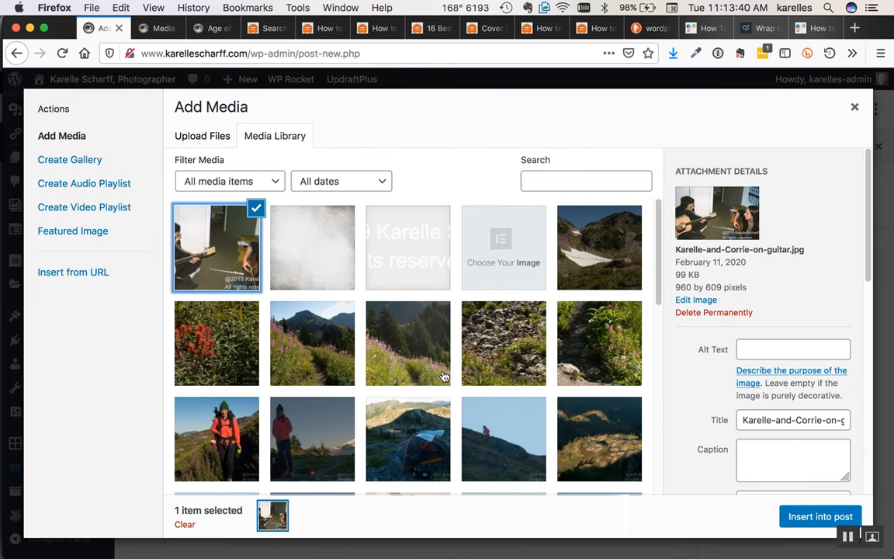
mouse_move(286, 210)
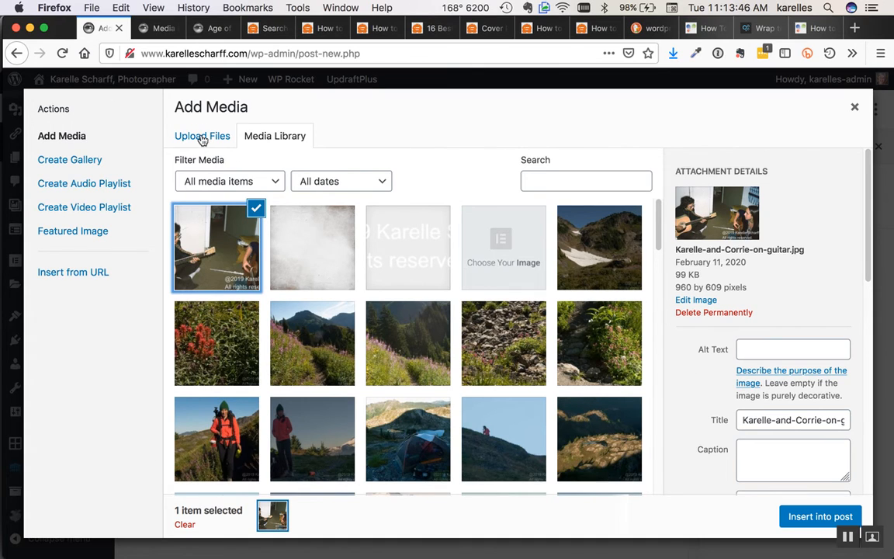
left_click(202, 136)
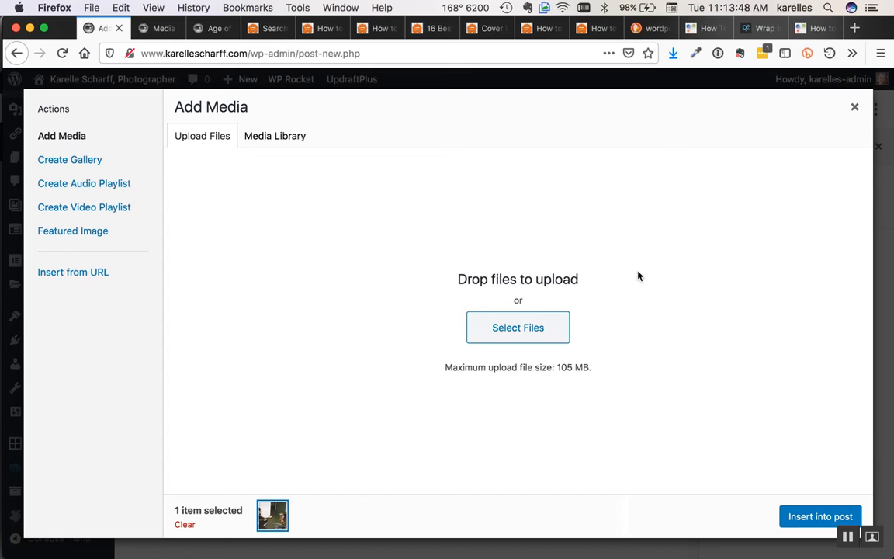
mouse_move(628, 357)
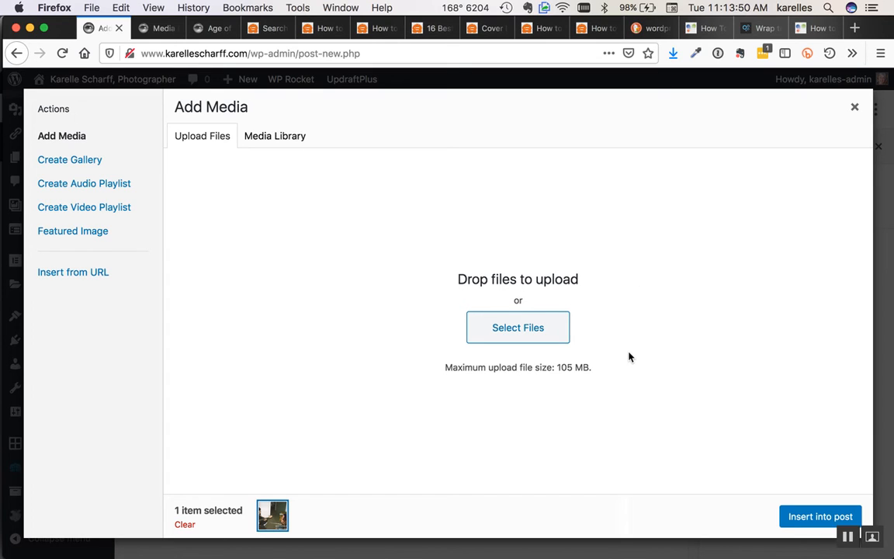
mouse_move(664, 344)
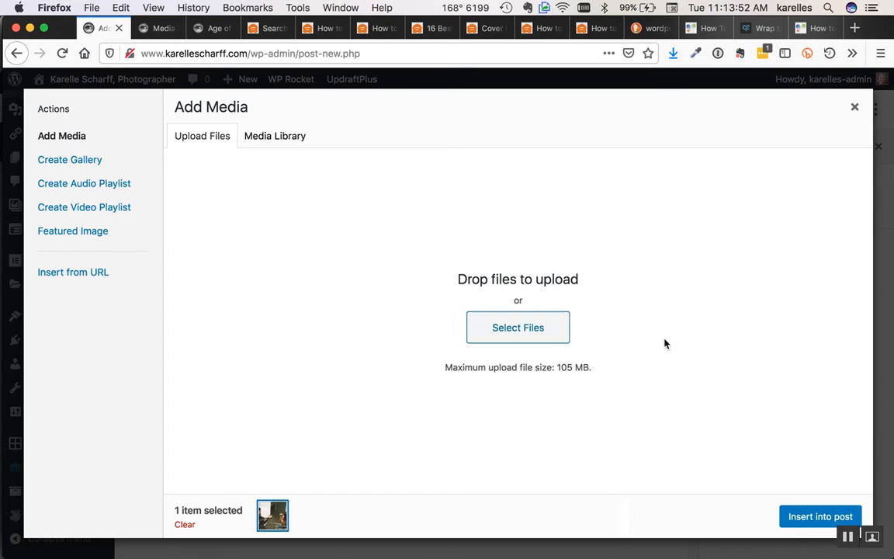
mouse_move(707, 418)
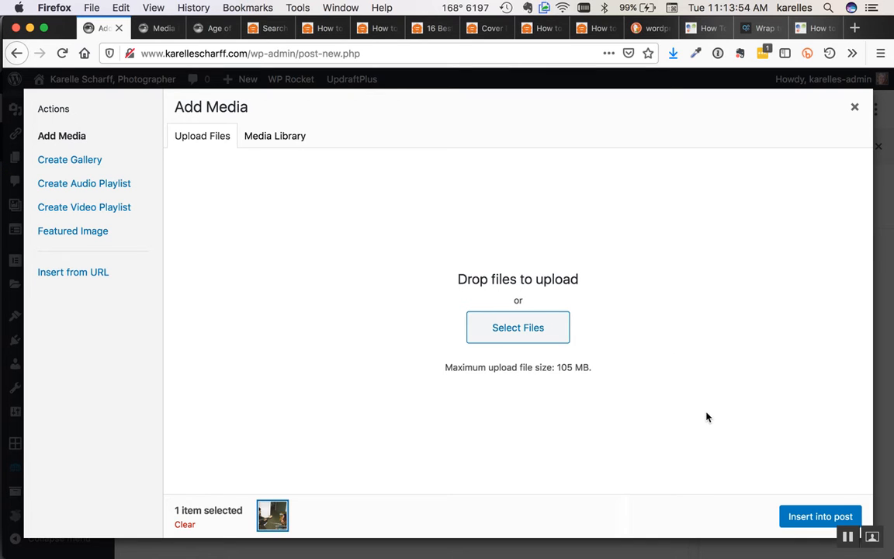
mouse_move(215, 143)
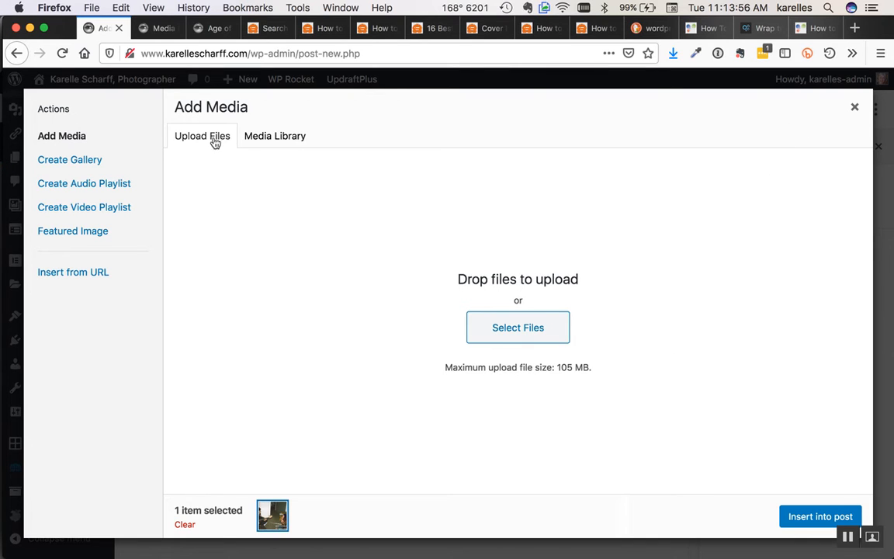
left_click(275, 136)
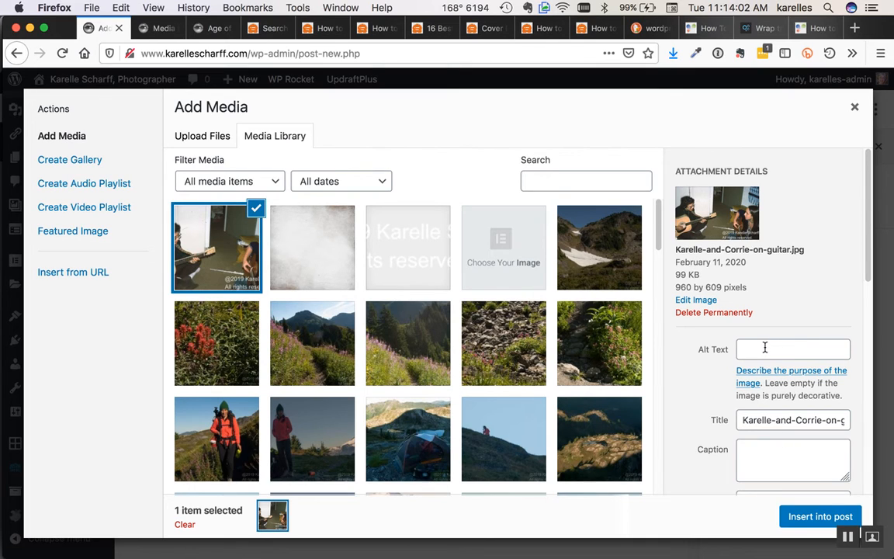
mouse_move(738, 401)
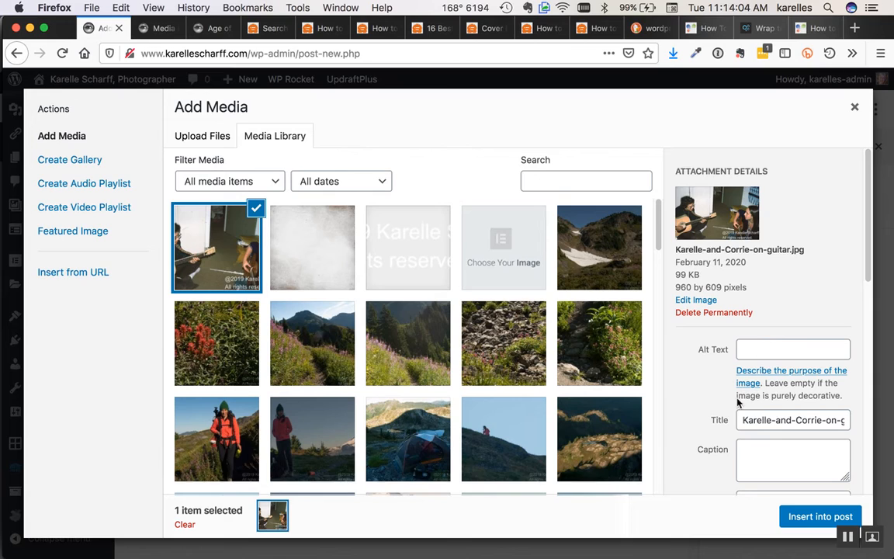
left_click(792, 349)
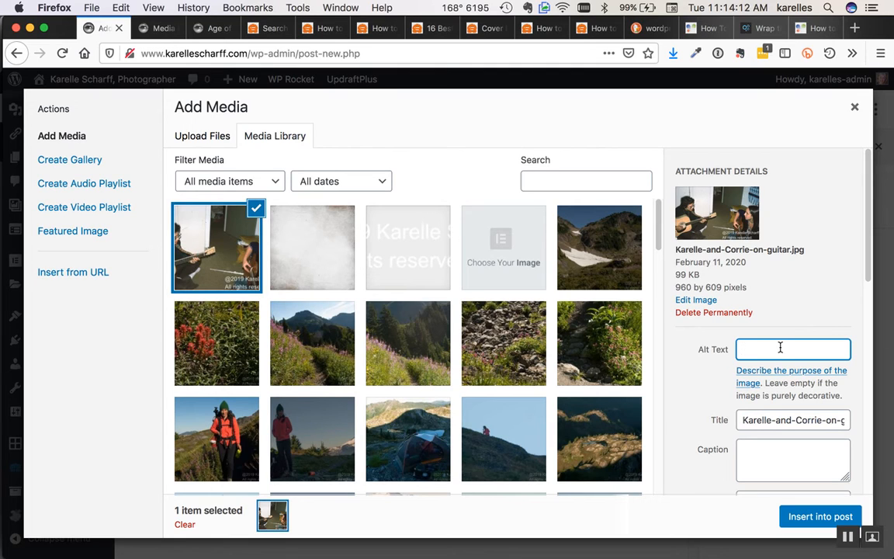
Enter 'Before the New Age of Passwords' as the guitar photo's alt text.
left_click(793, 348)
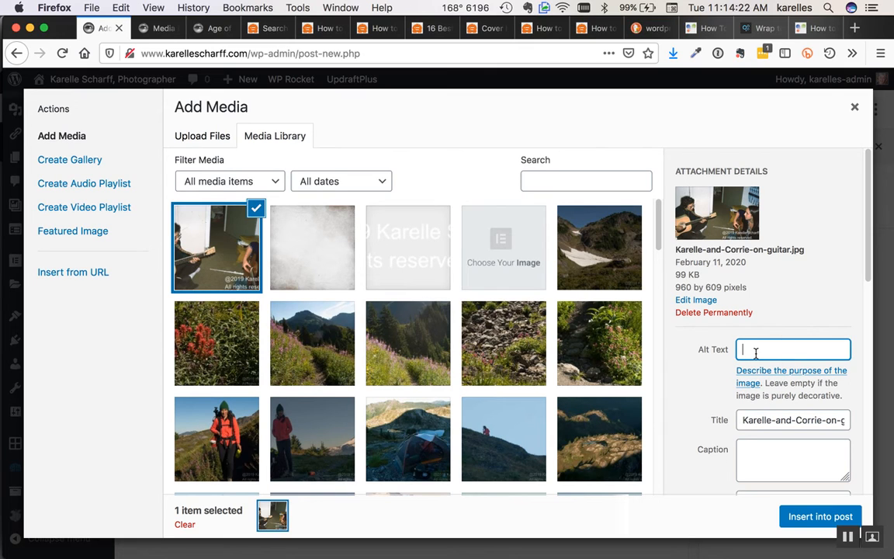
type("Before the New")
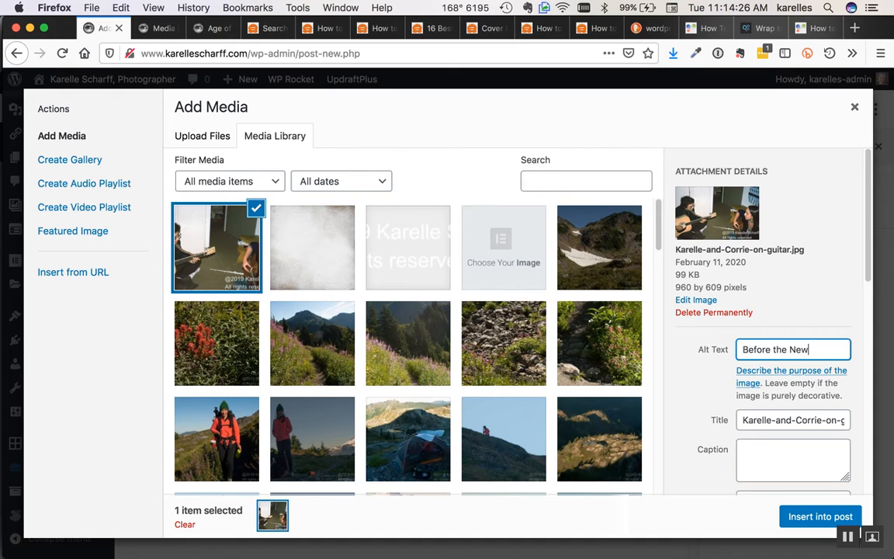
type("Age of P")
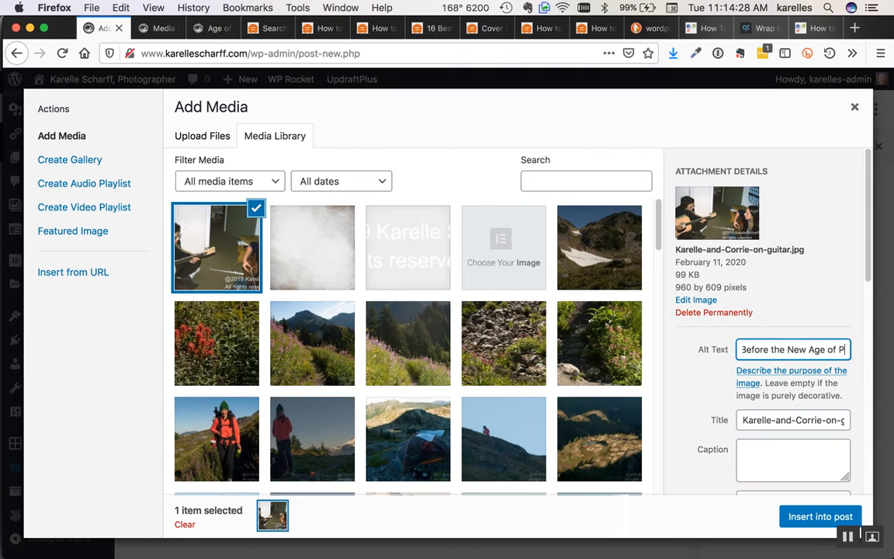
type("Passwords")
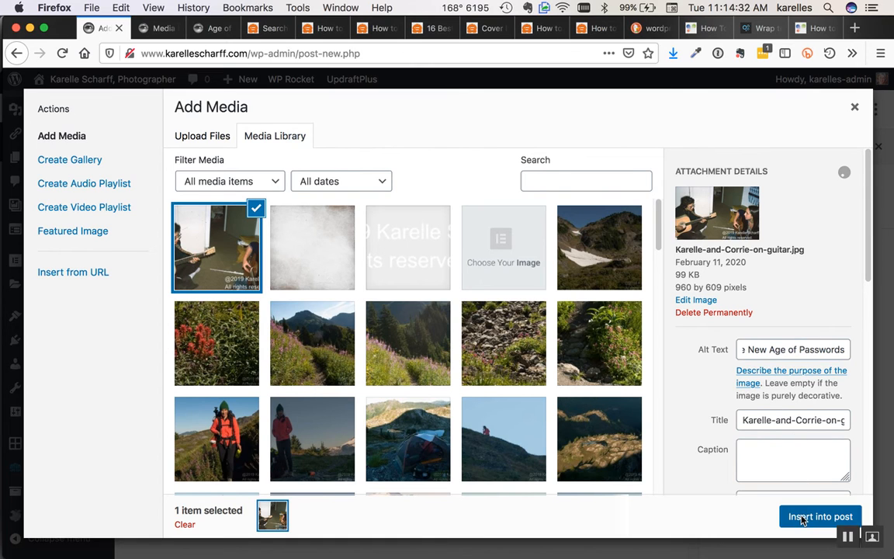
left_click(821, 516)
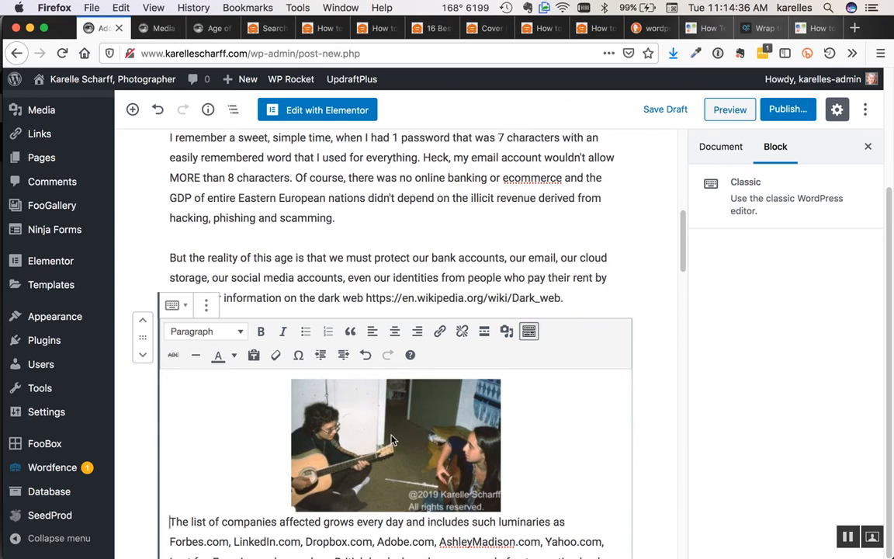
left_click(395, 445)
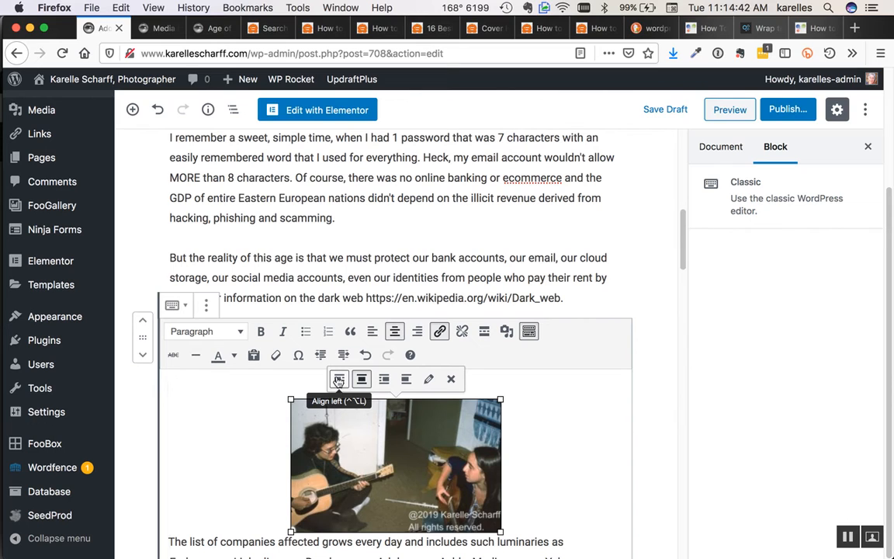
mouse_move(383, 379)
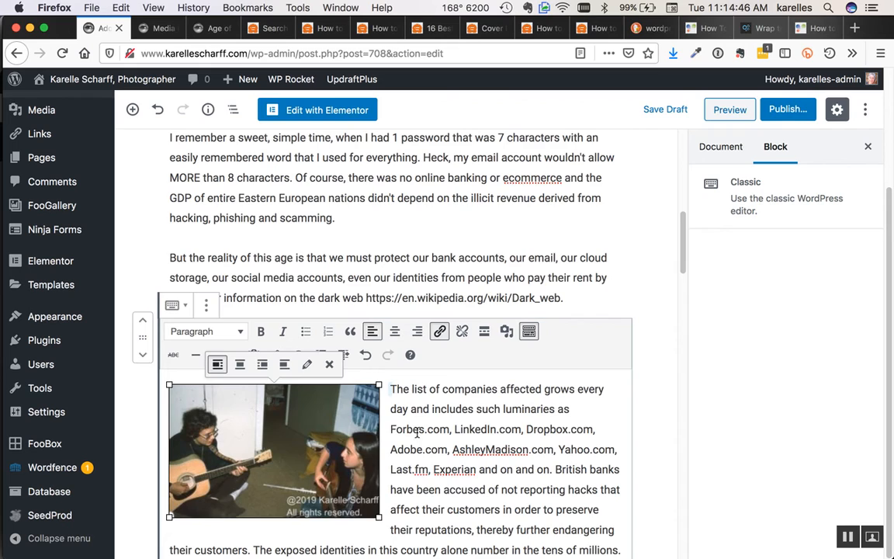
scroll("down", 3)
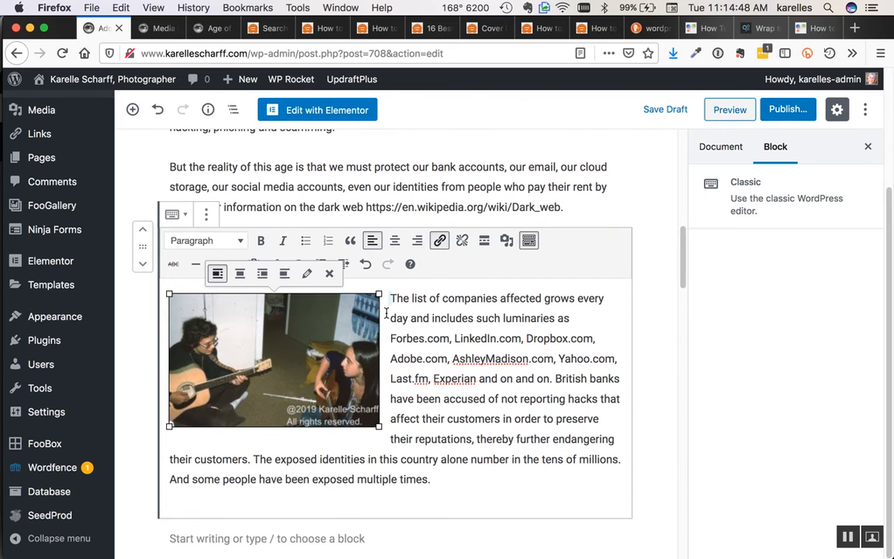
mouse_move(450, 414)
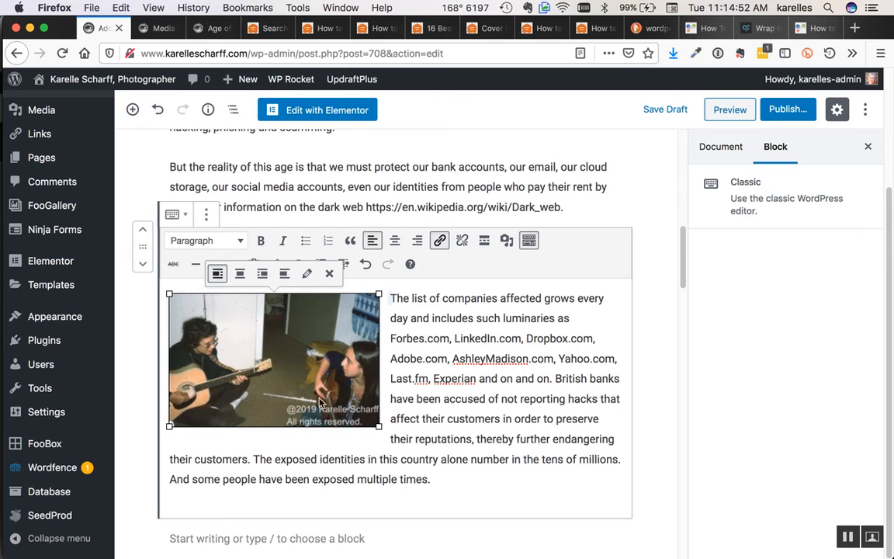
mouse_move(402, 473)
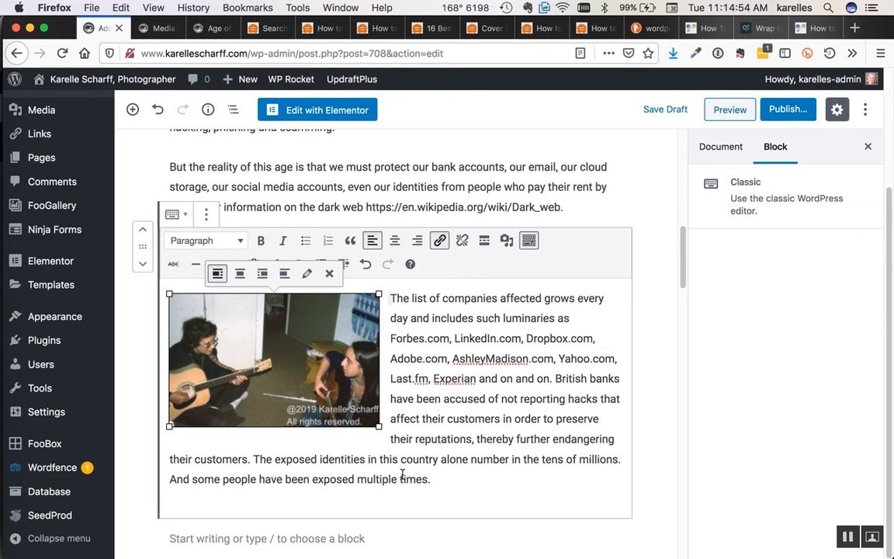
scroll("up", 3)
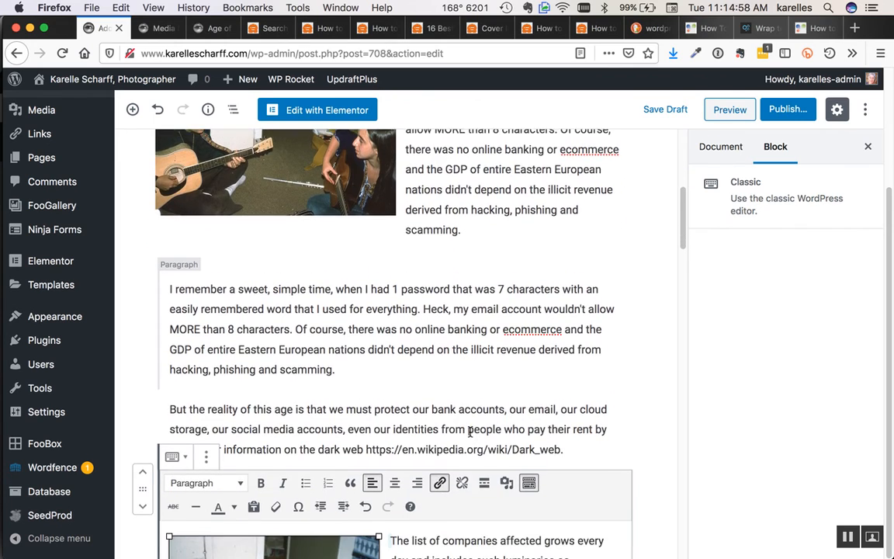
scroll("down", 3)
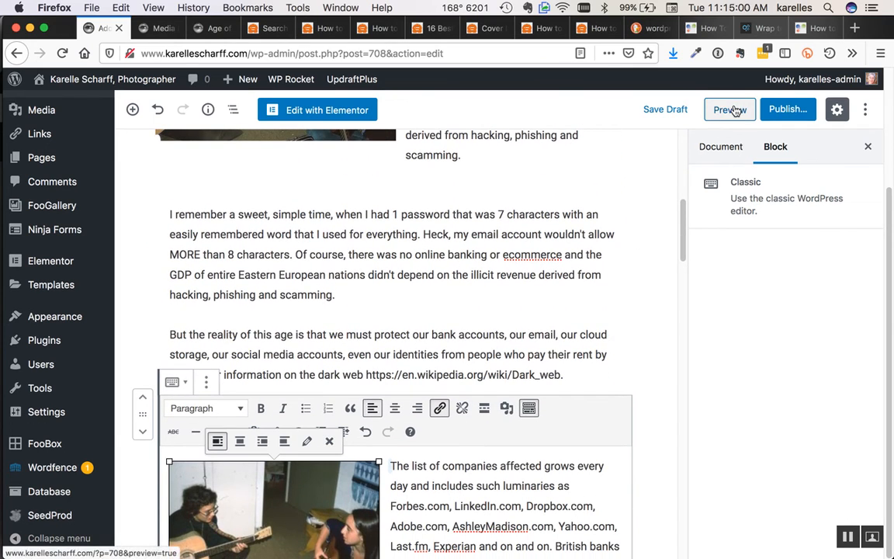
Preview 'The Age of Passwords' post live in a new browser tab.
left_click(728, 108)
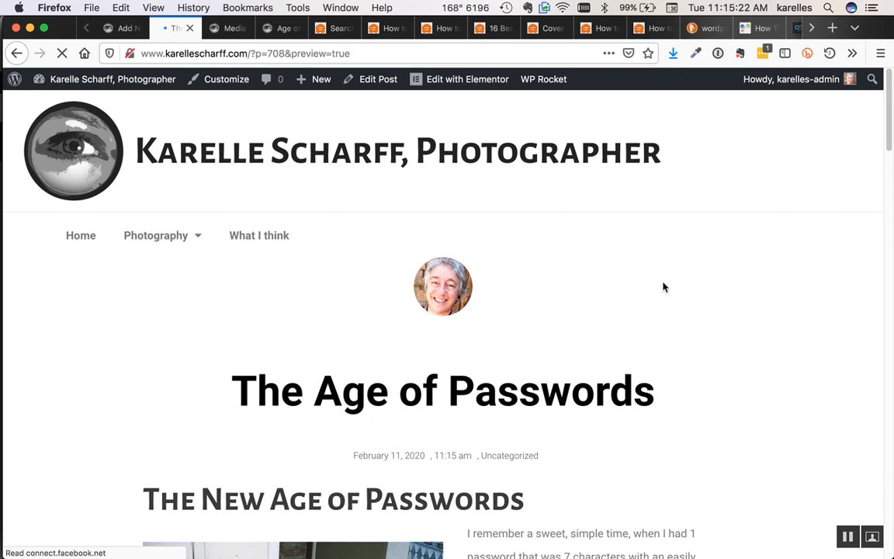
scroll("down", 3)
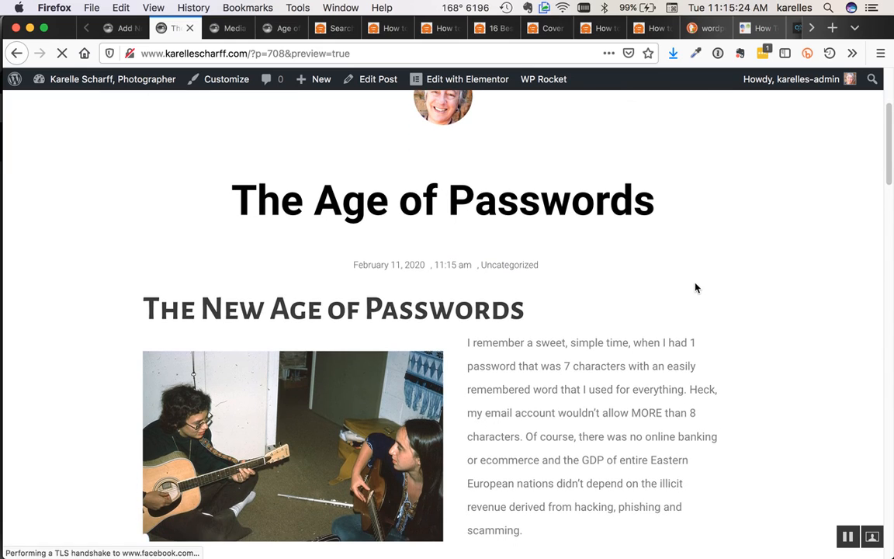
scroll("down", 3)
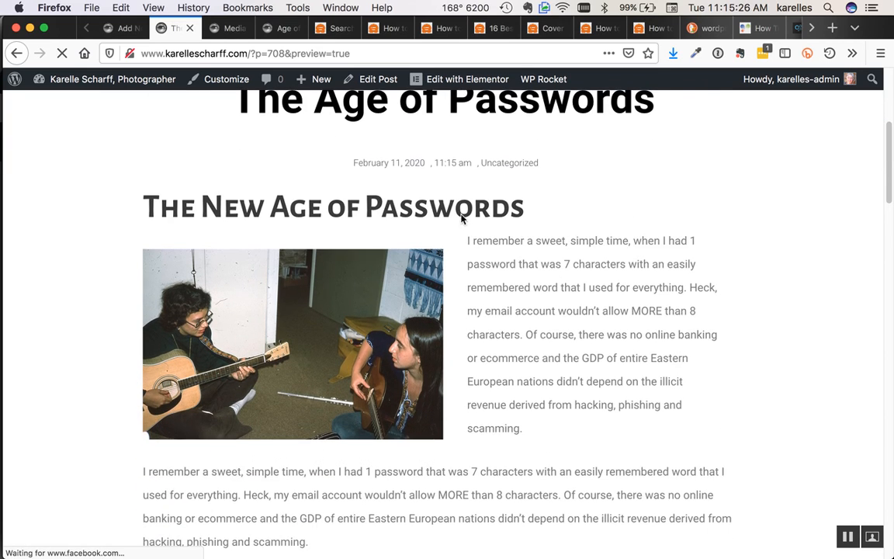
scroll("down", 3)
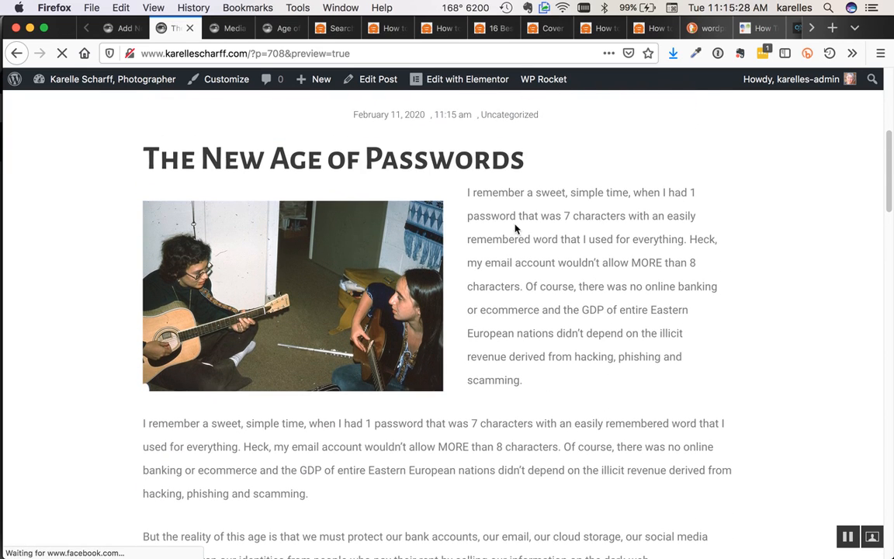
scroll("down", 3)
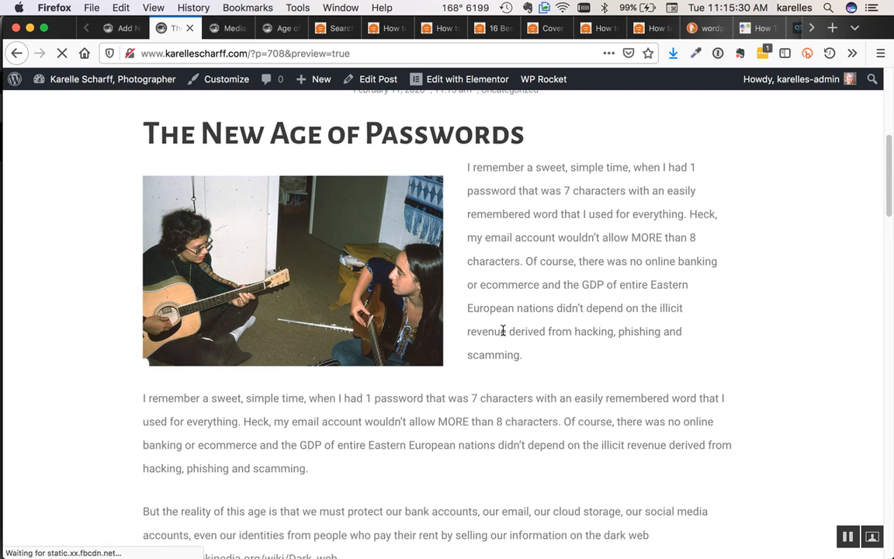
scroll("down", 3)
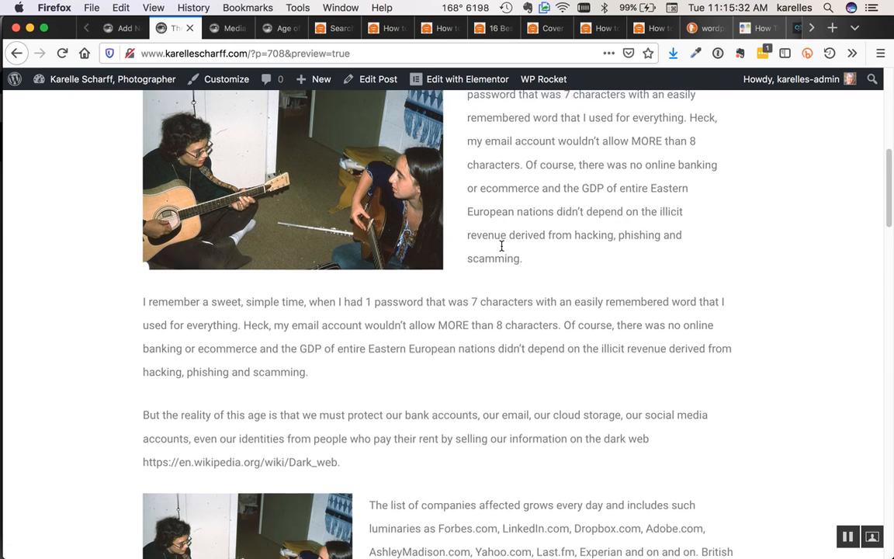
scroll("up", 3)
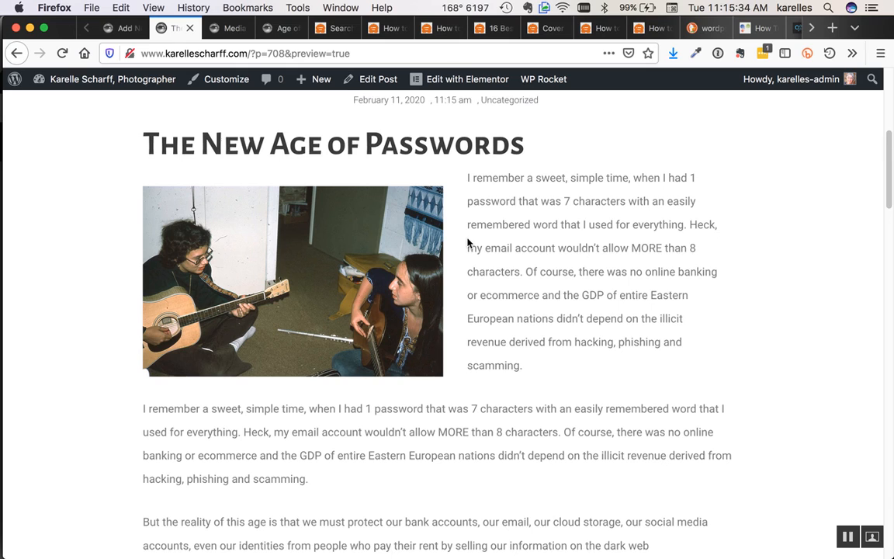
mouse_move(520, 278)
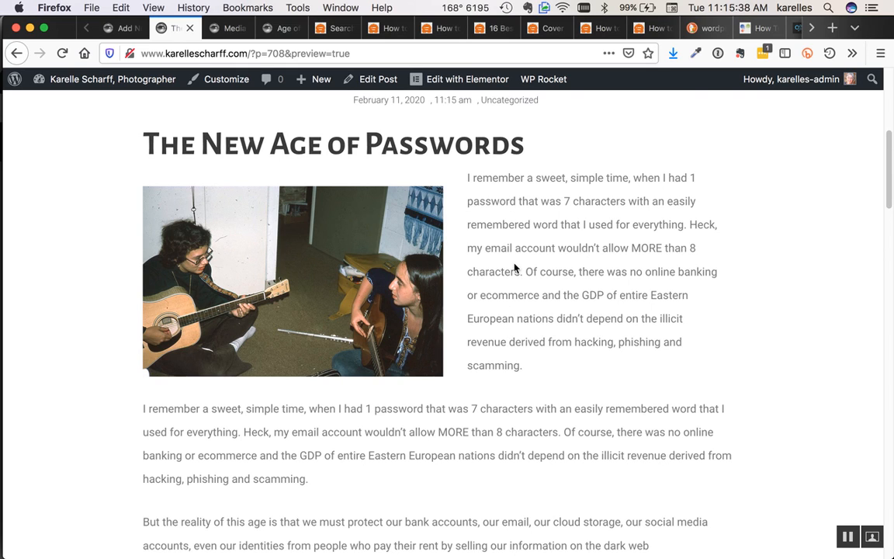
scroll("down", 3)
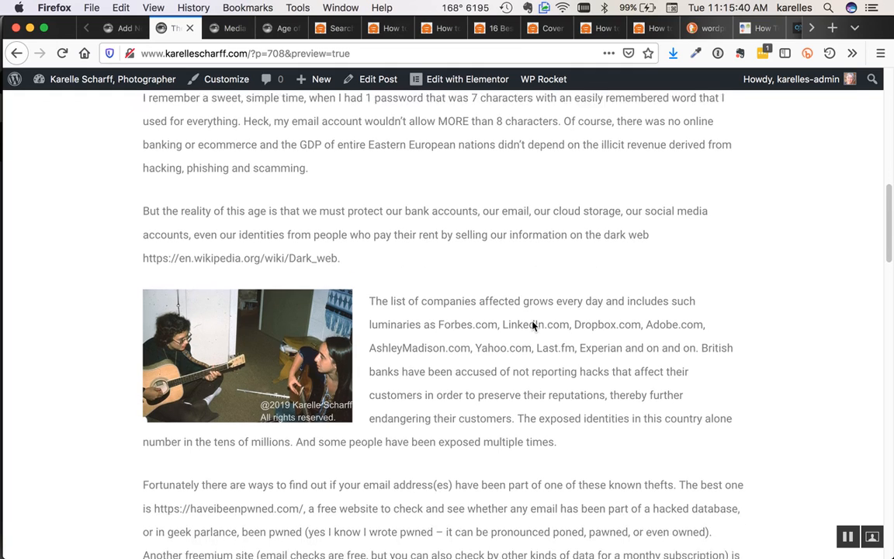
scroll("down", 3)
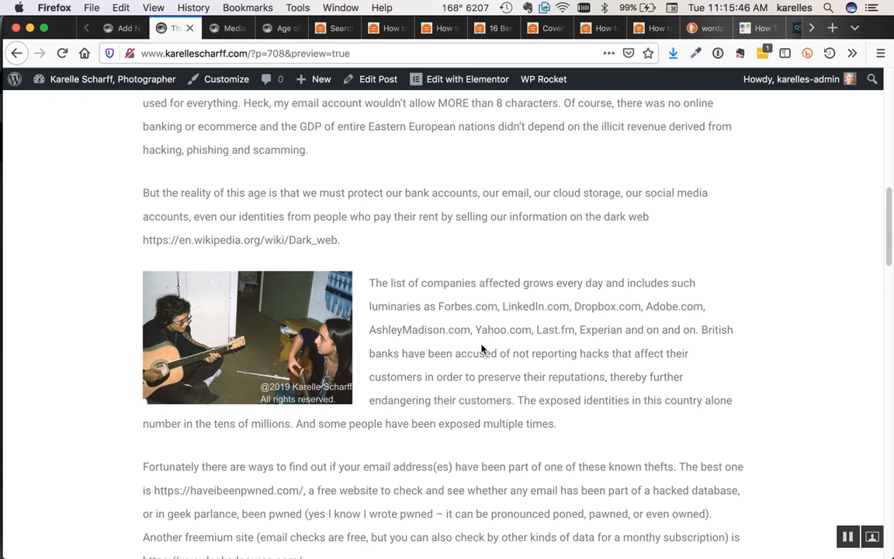
scroll("down", 3)
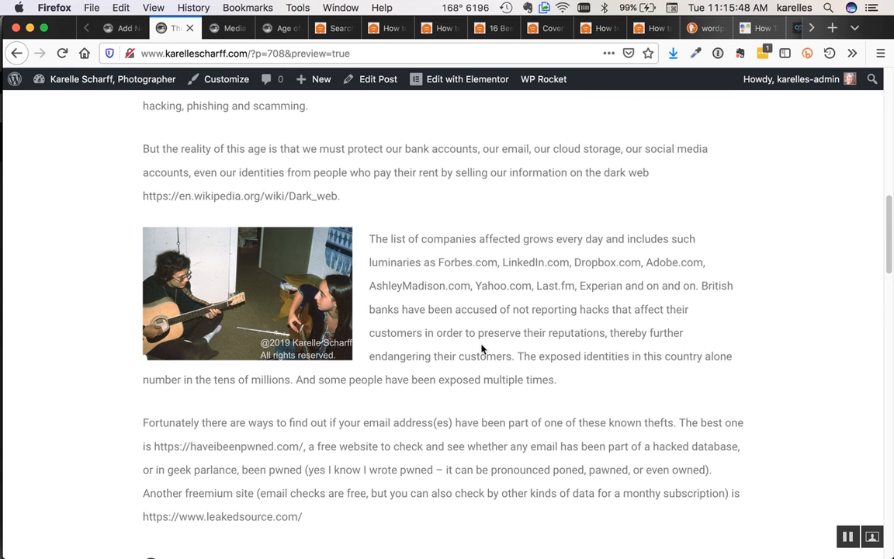
scroll("down", 3)
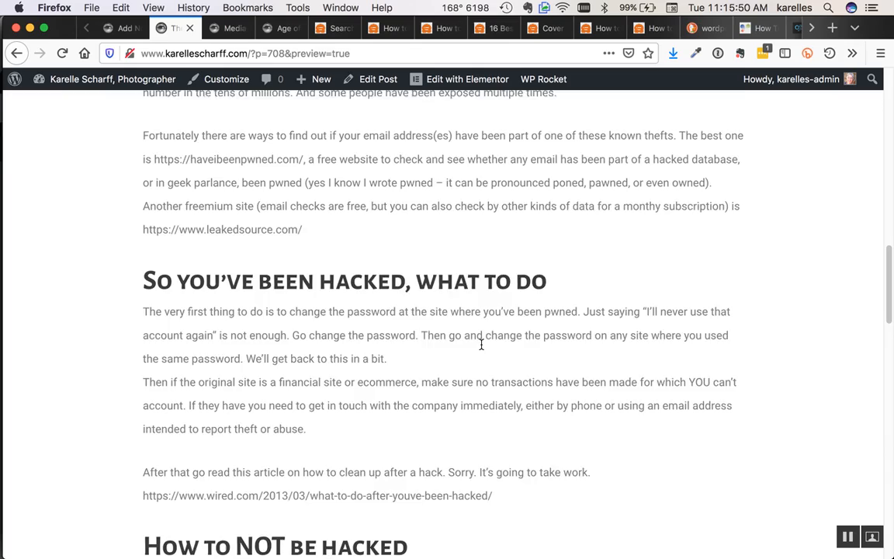
scroll("down", 3)
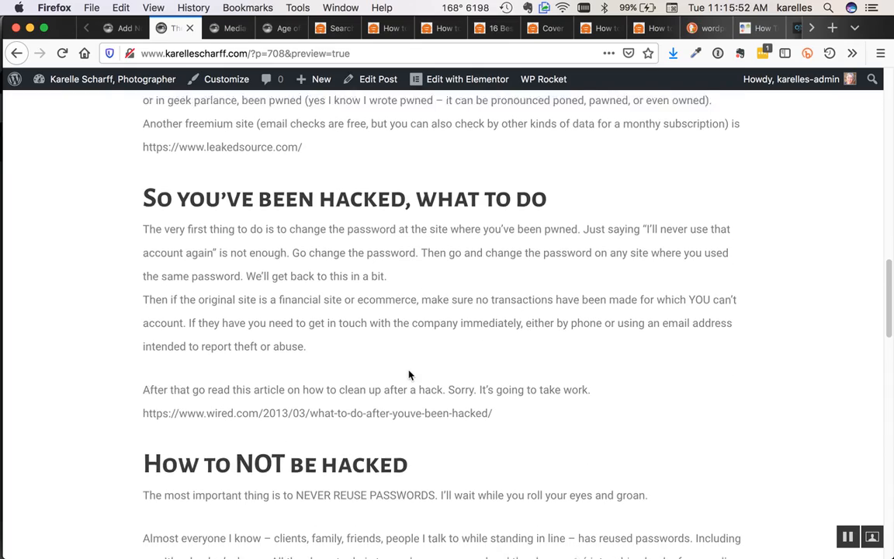
scroll("down", 3)
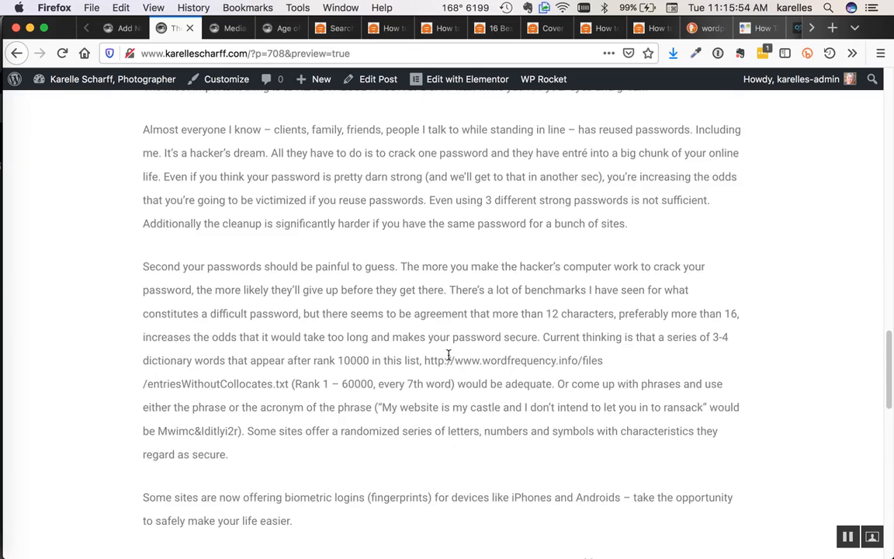
scroll("down", 3)
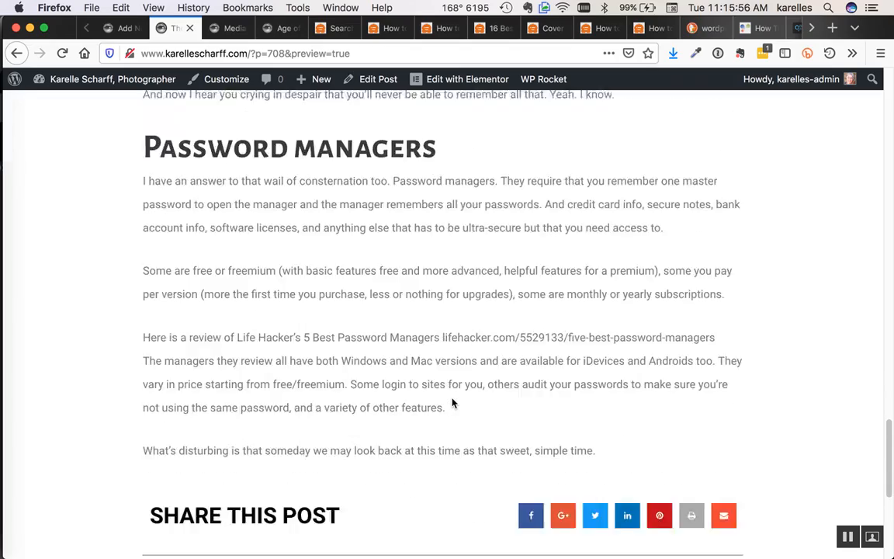
scroll("up", 3)
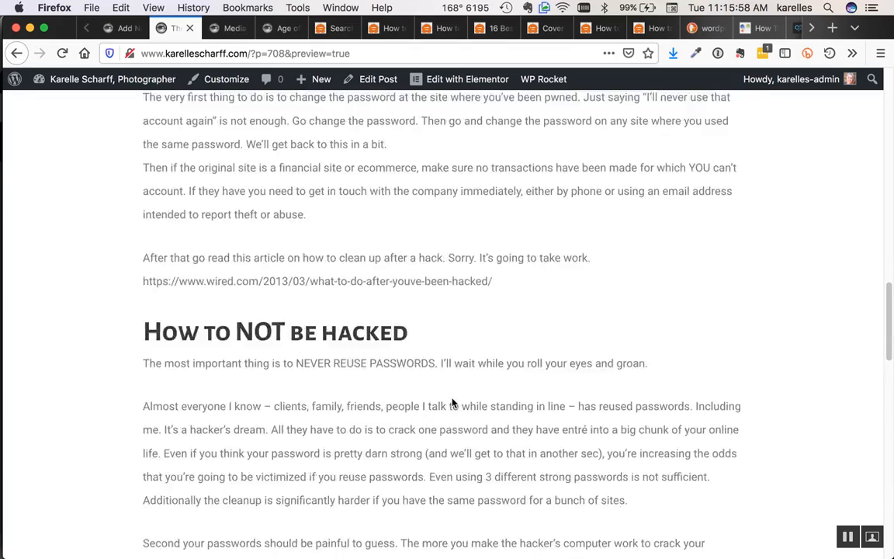
scroll("up", 3)
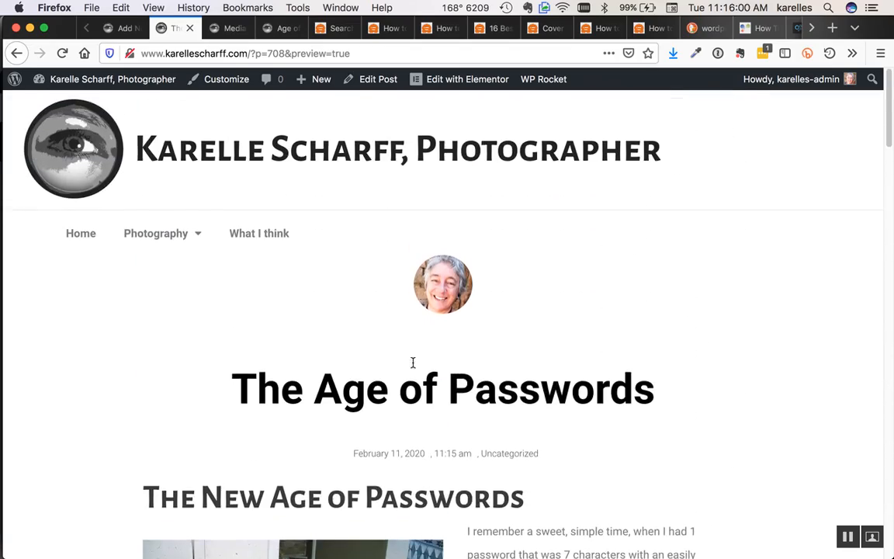